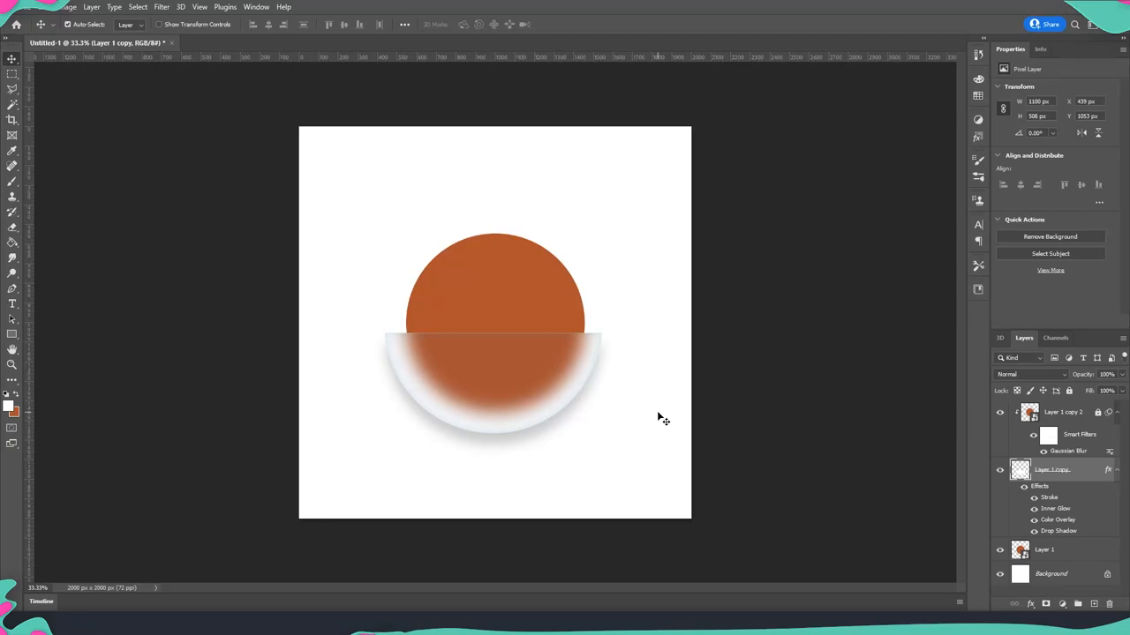
mouse_move(558, 353)
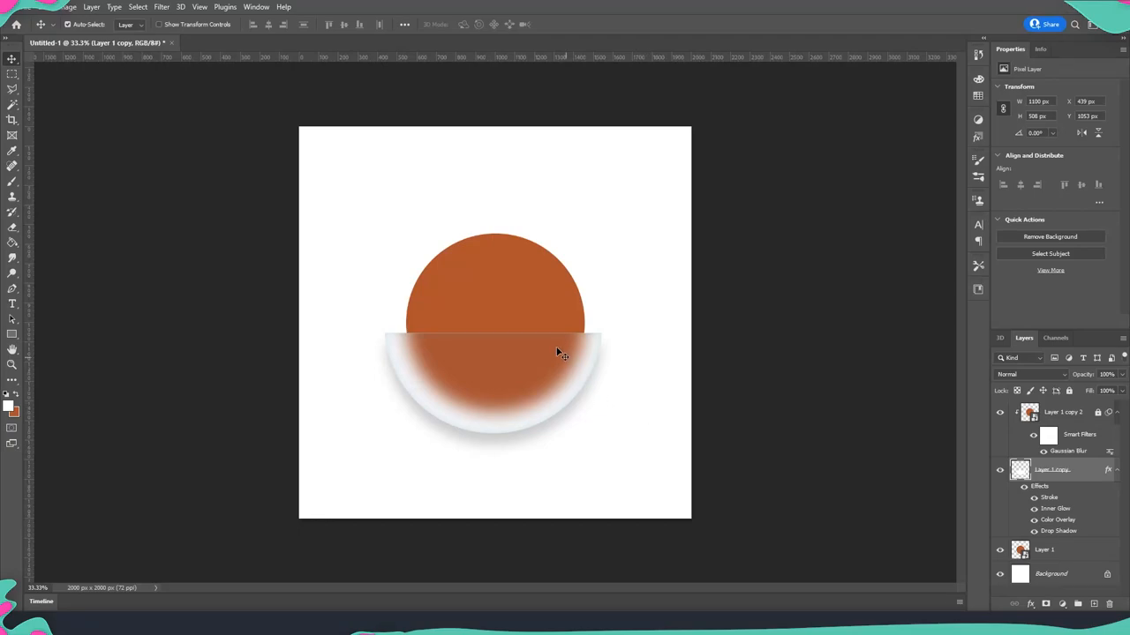
Drag the frosted half-circle around the orange circle, centring it and then placing it over the top.
left_click_drag(556, 353, 494, 398)
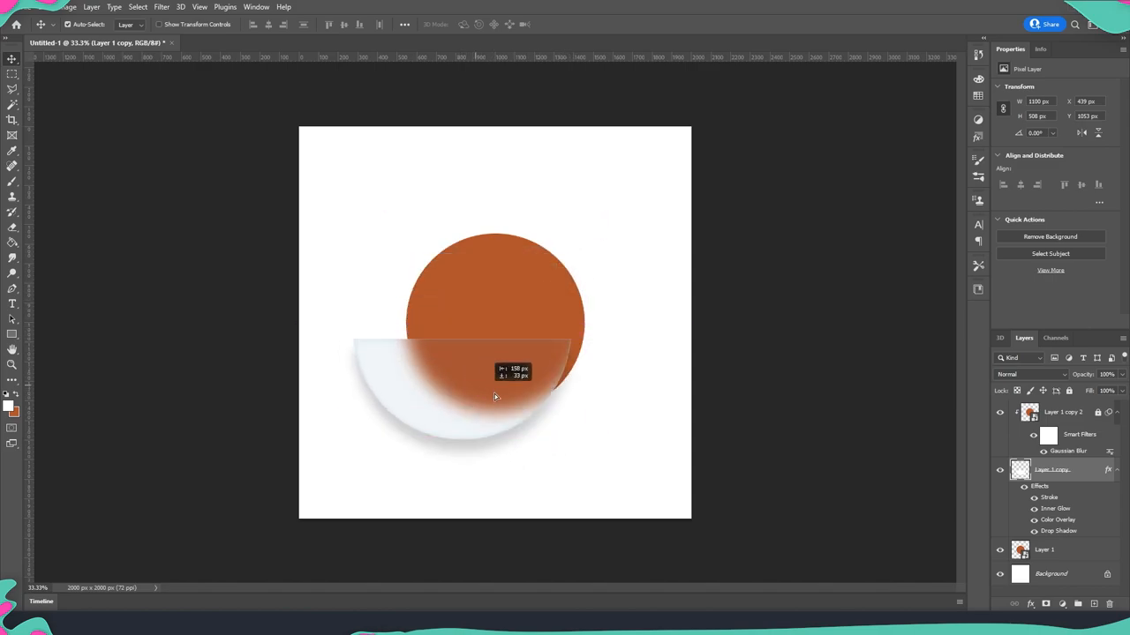
left_click_drag(463, 397, 561, 385)
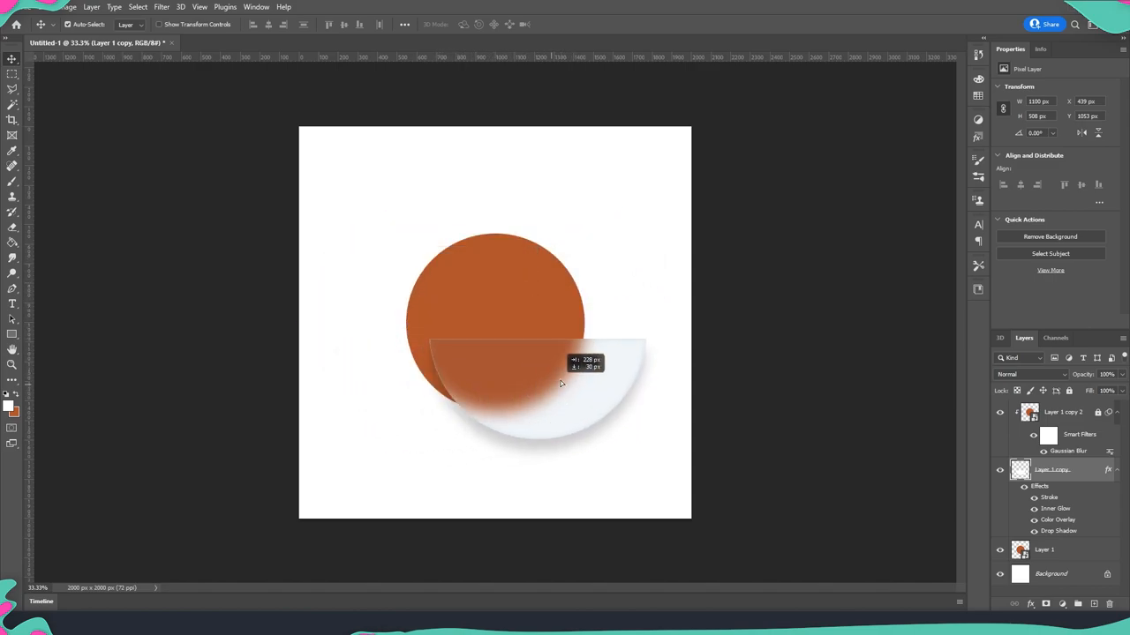
left_click_drag(561, 385, 508, 382)
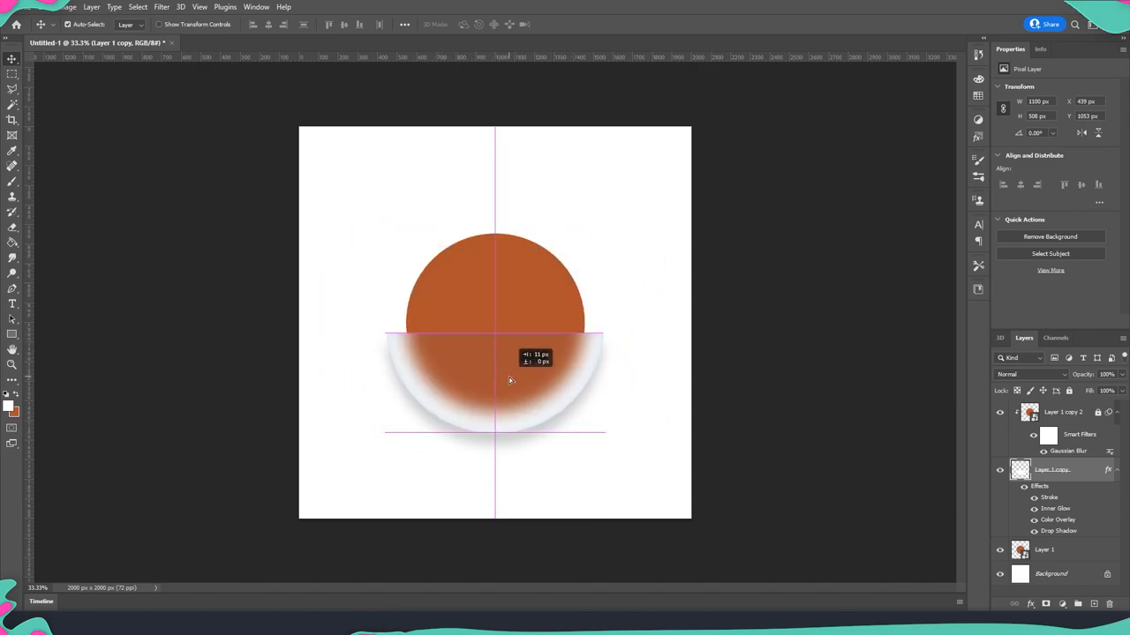
left_click_drag(508, 381, 456, 321)
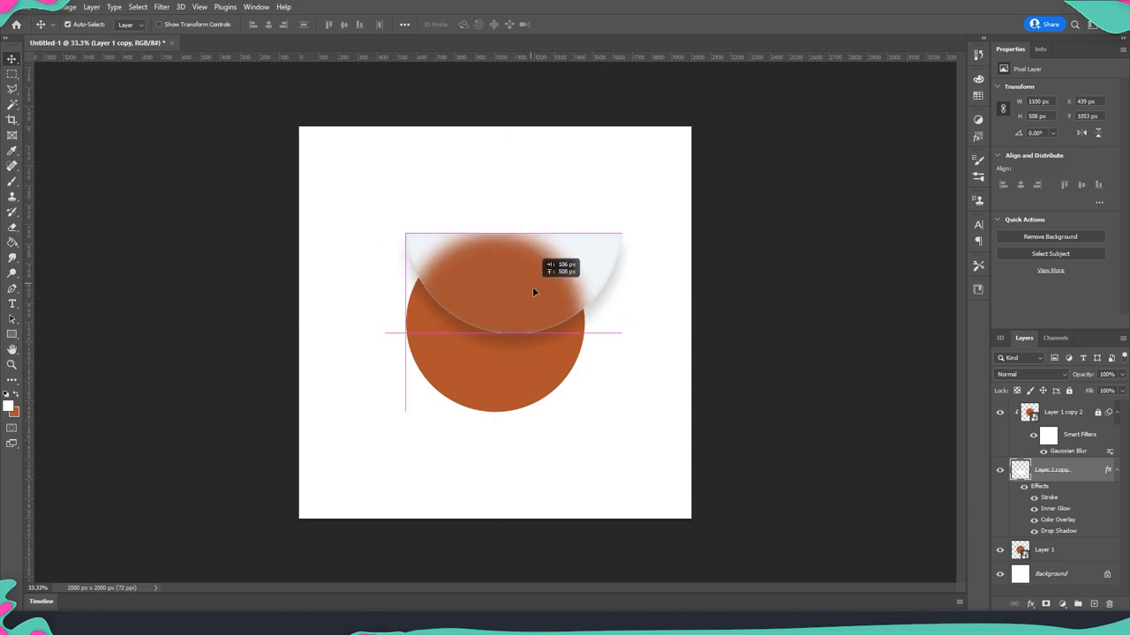
left_click_drag(533, 292, 505, 378)
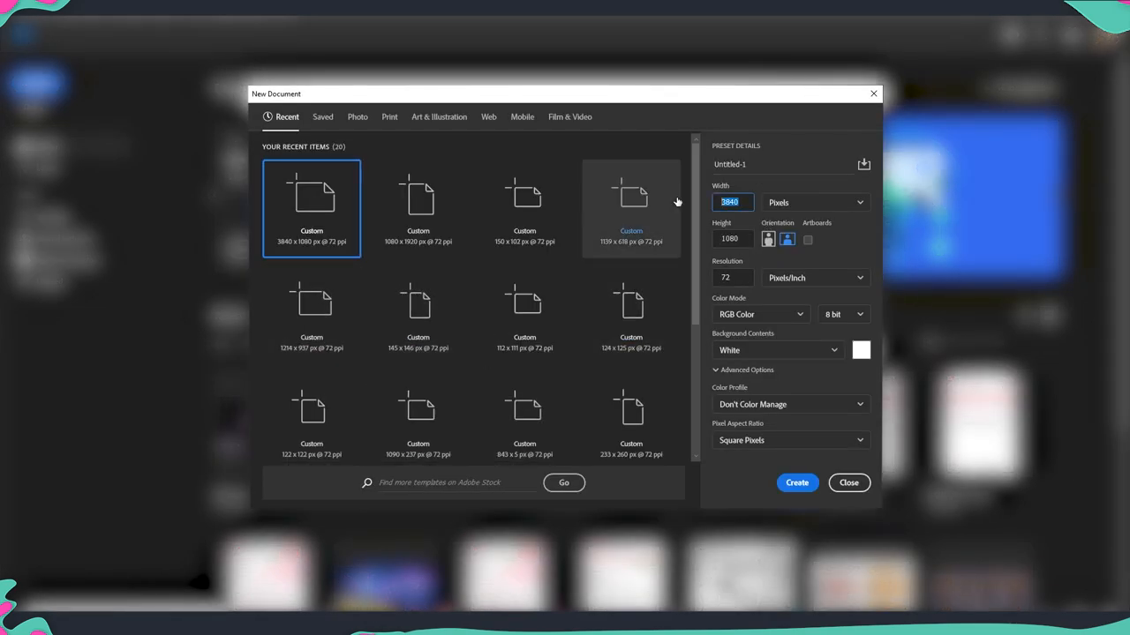
Create a 2000 × 2000 px document and add an empty layer above the background.
type("2000")
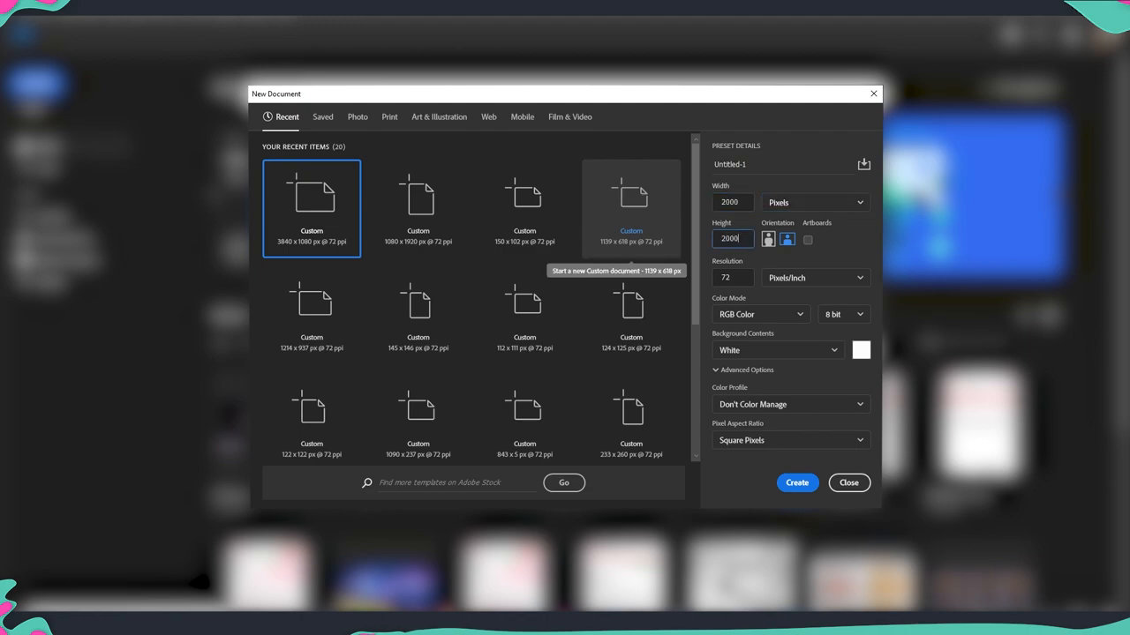
left_click(796, 484)
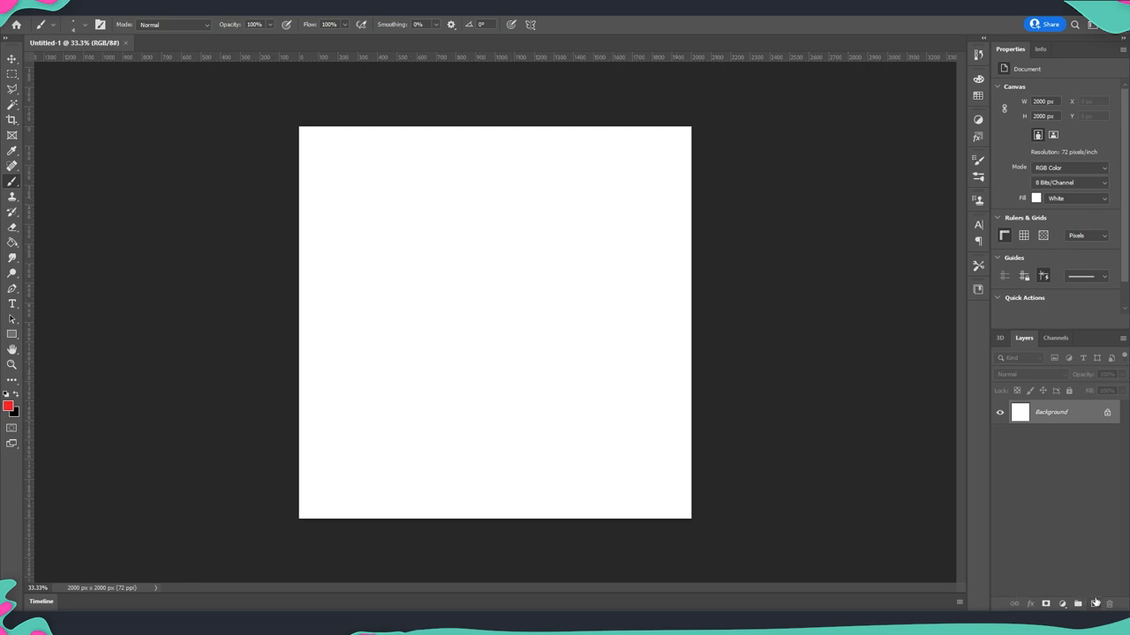
left_click(1077, 604)
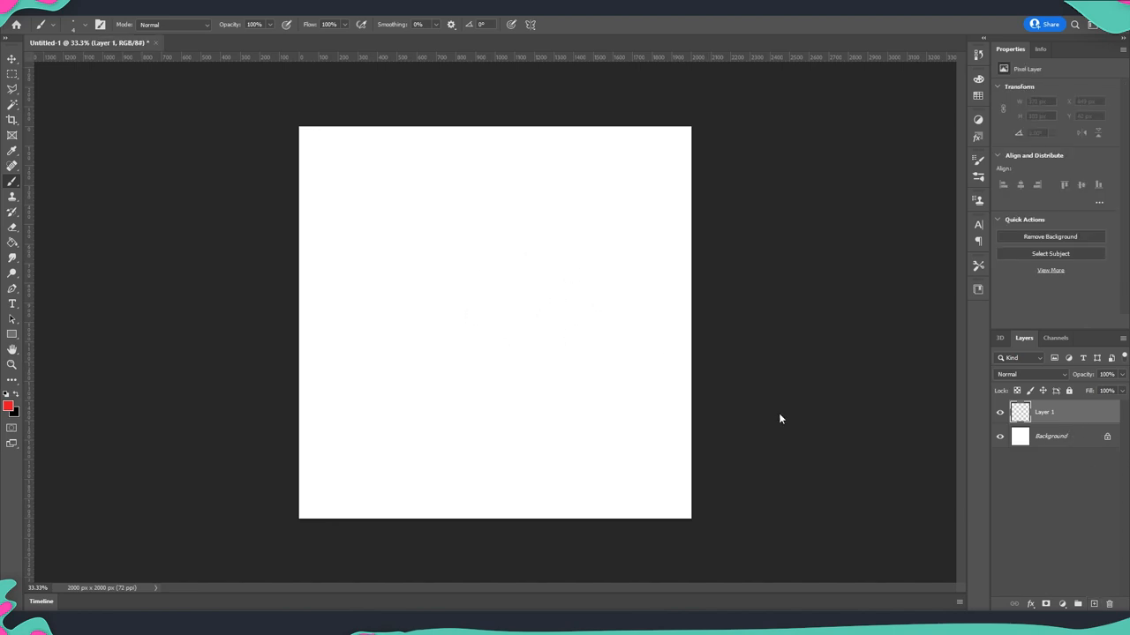
mouse_move(15, 410)
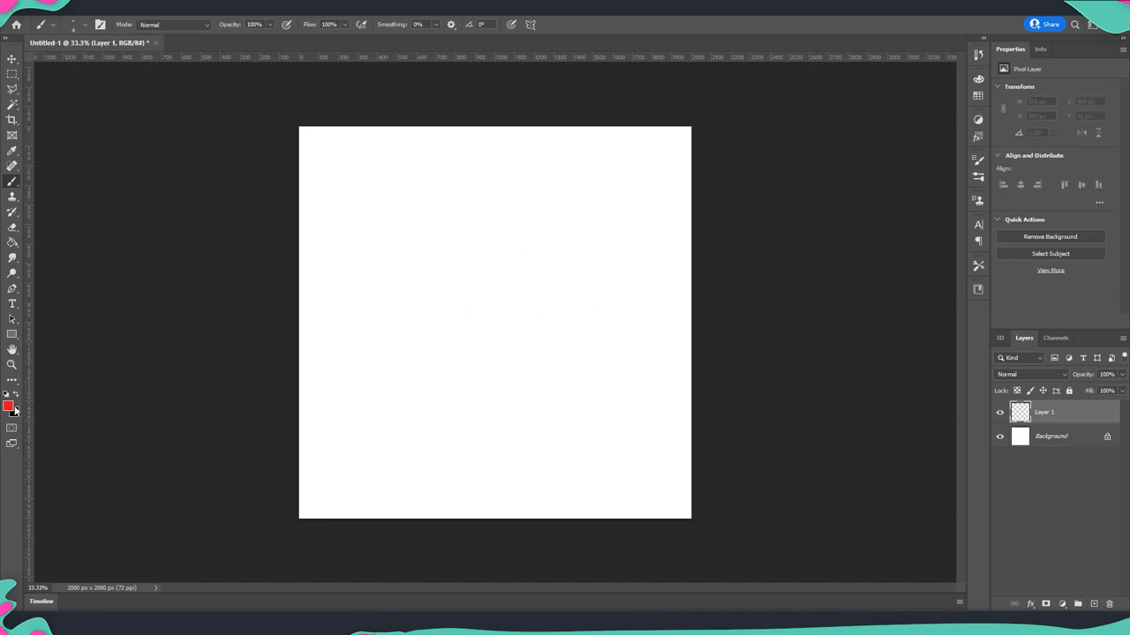
left_click(7, 404)
type("b7592b")
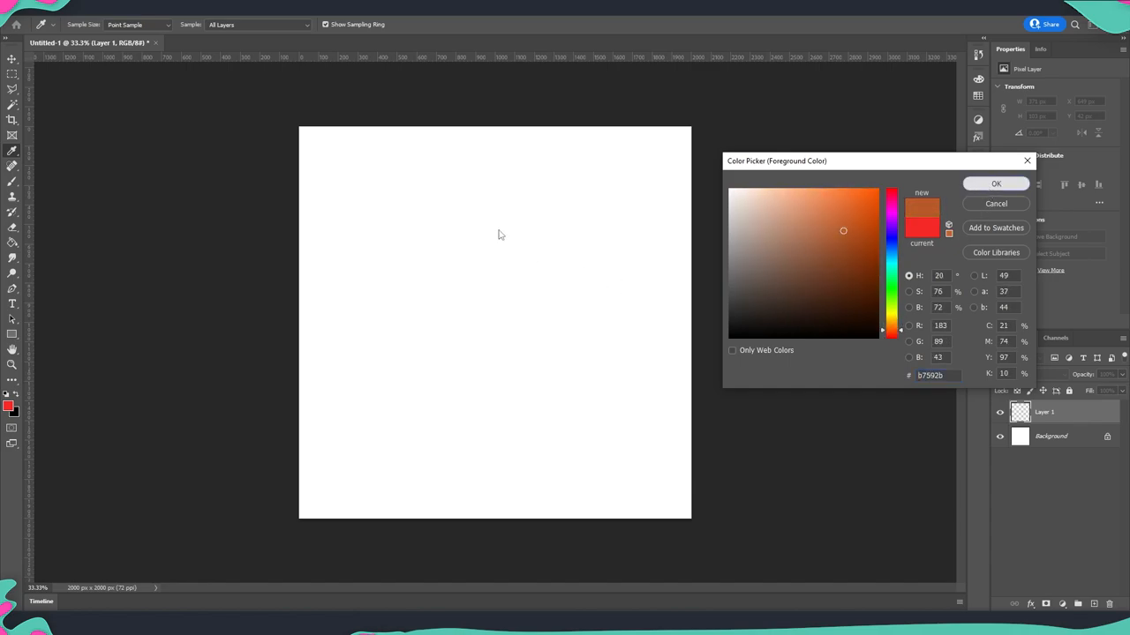
Fill a centred elliptical-marquee circle with the orange foreground colour.
left_click(996, 184)
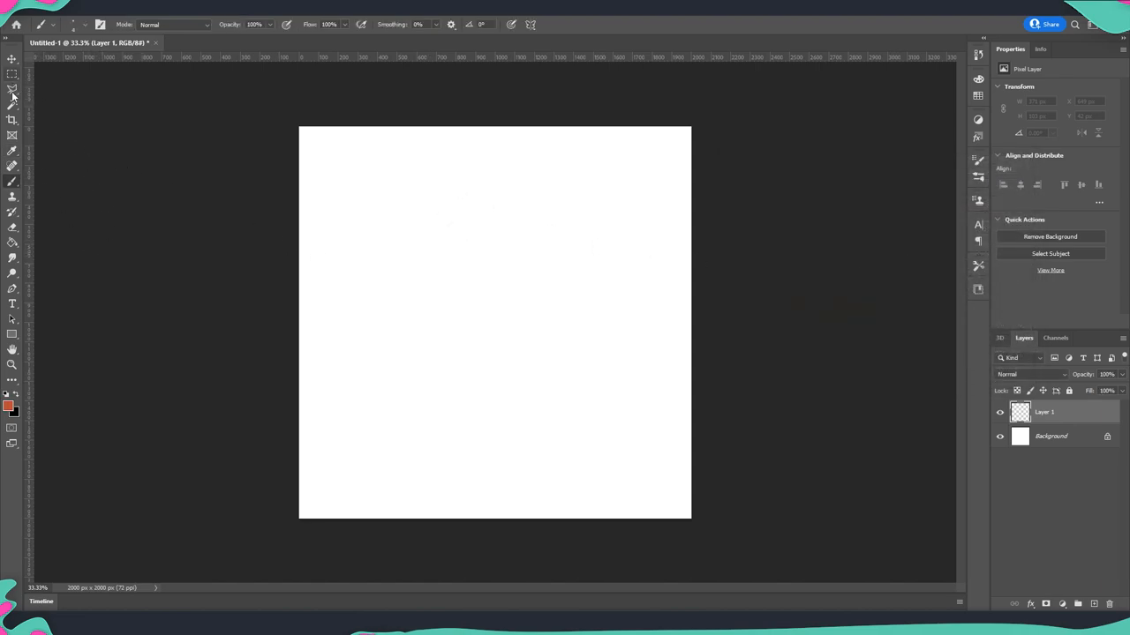
left_click(13, 74)
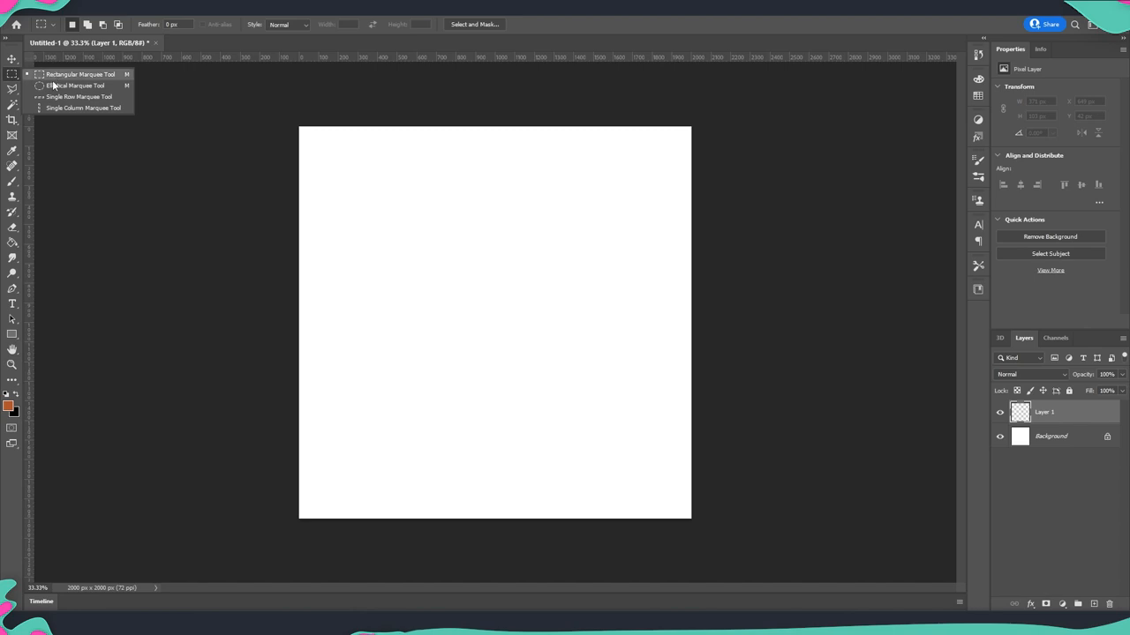
left_click_drag(420, 238, 593, 415)
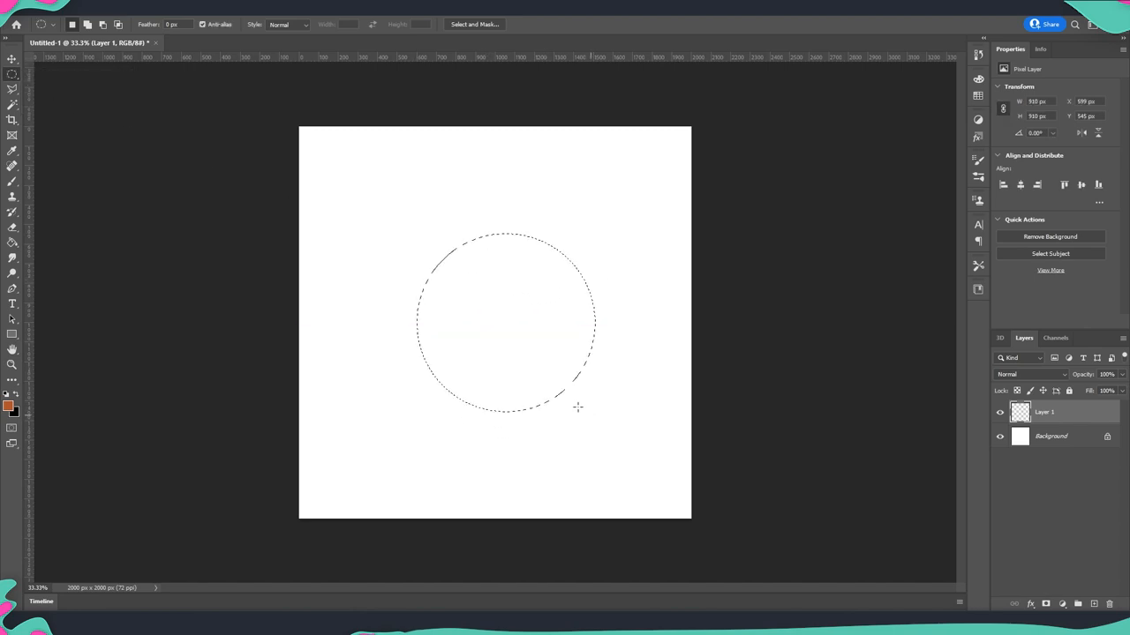
left_click(505, 322)
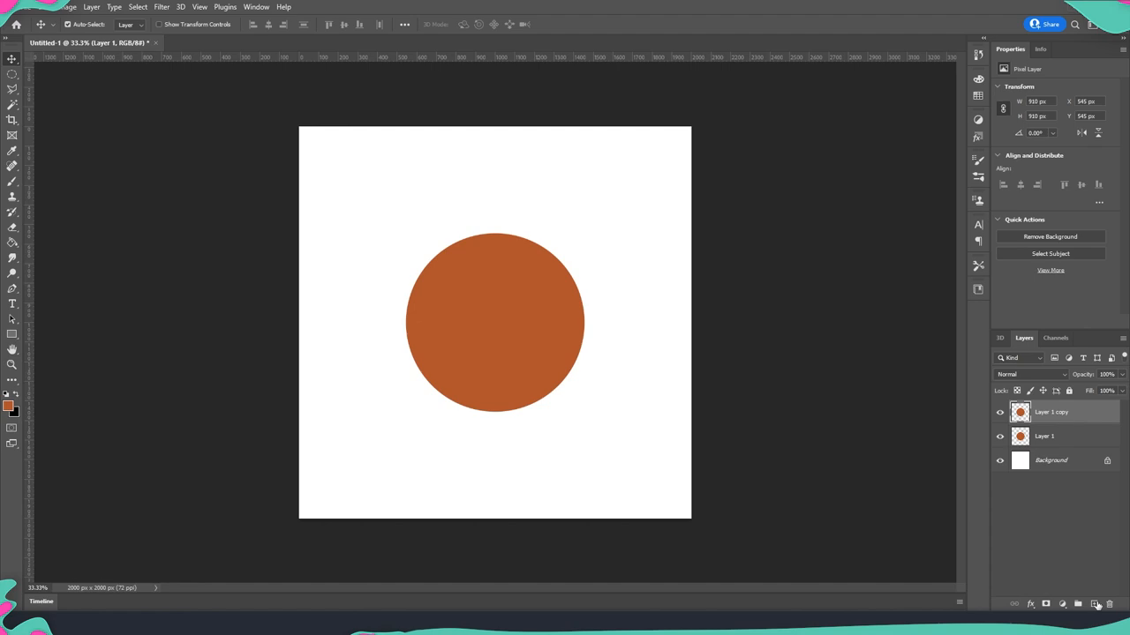
Move the circle copy below the original and cut it to a black half-circle.
left_click_drag(495, 322, 494, 406)
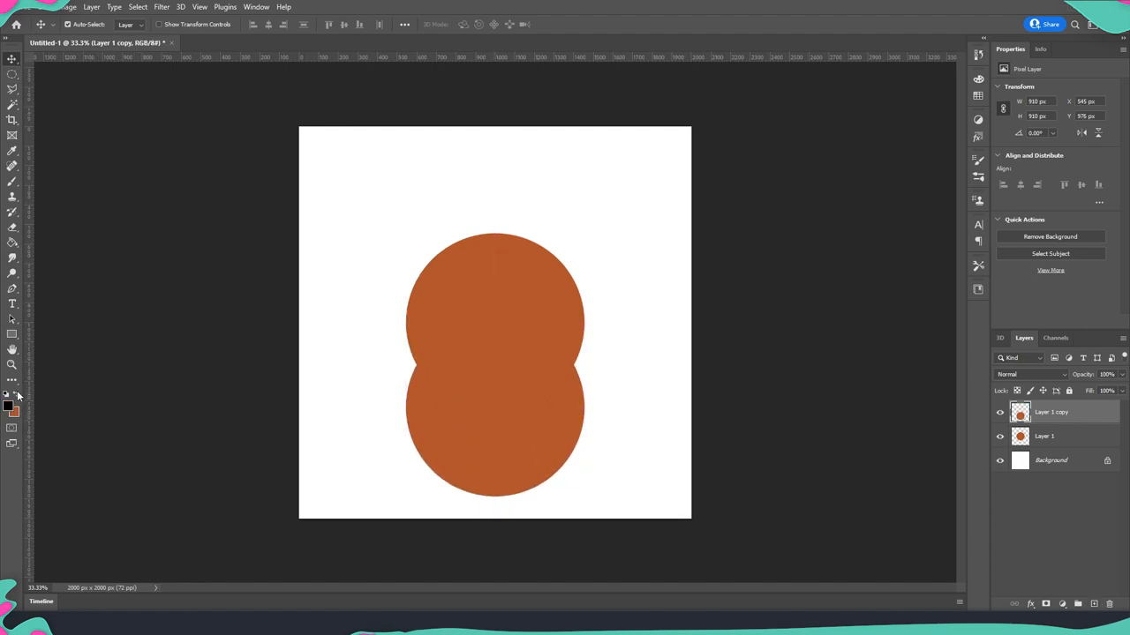
left_click(475, 420)
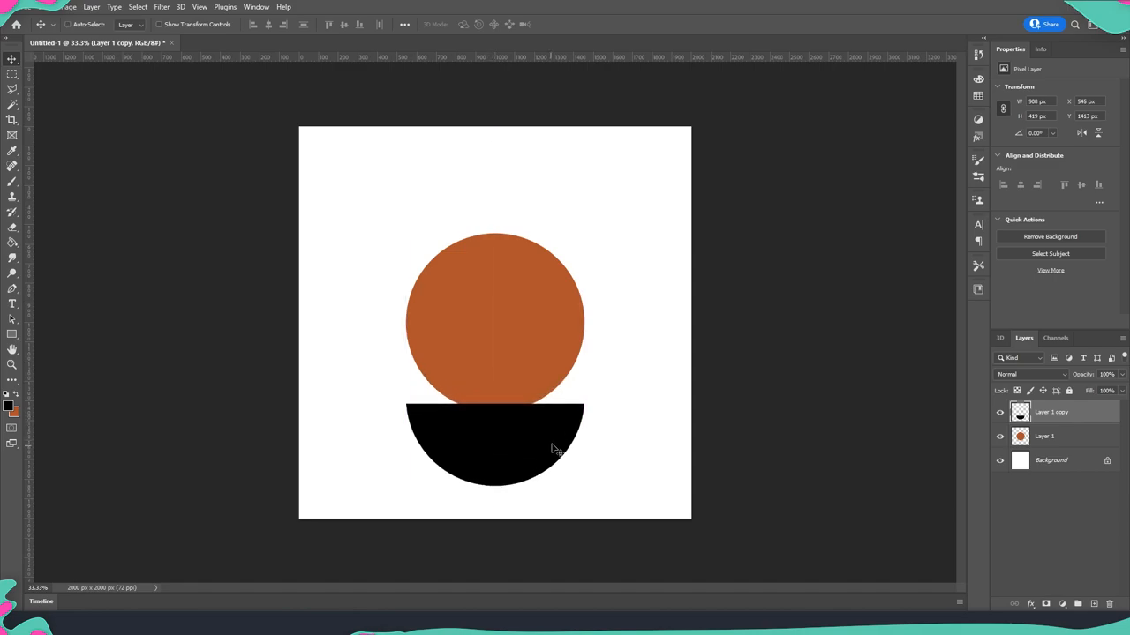
key("ctrl+t")
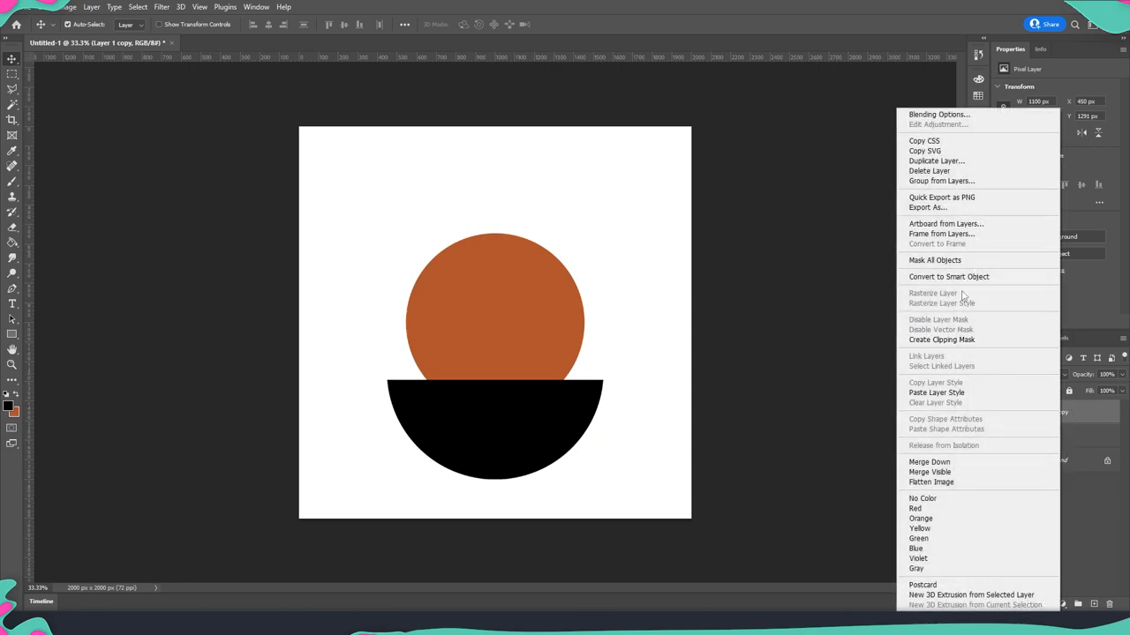
Convert the black half-circle layer (Layer 1 copy) into a smart object.
left_click(950, 275)
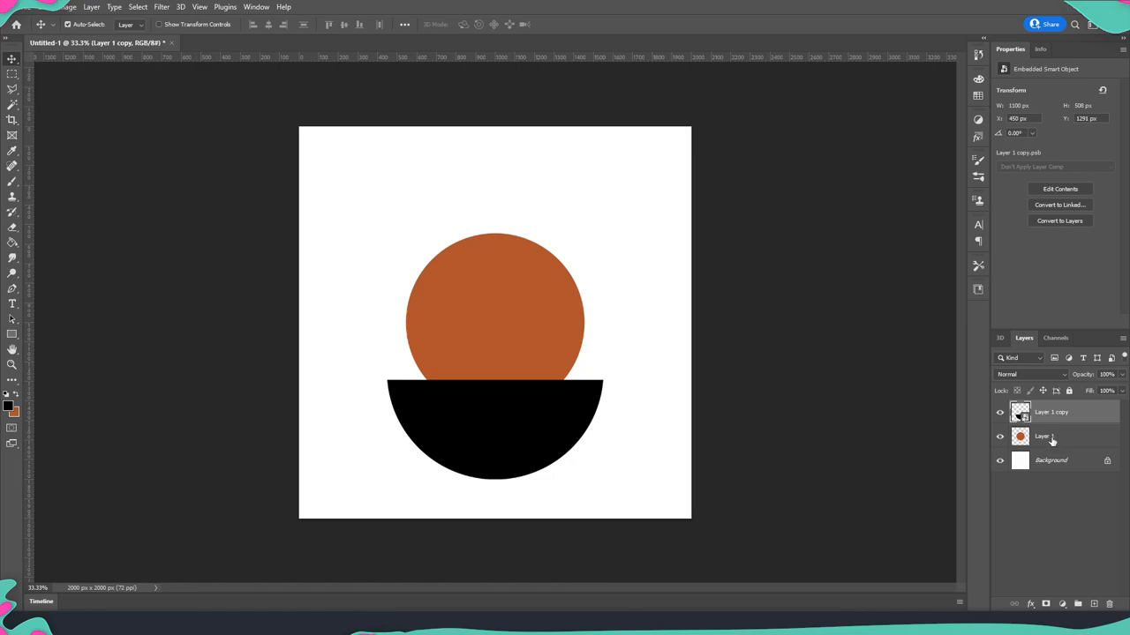
left_click(1043, 436)
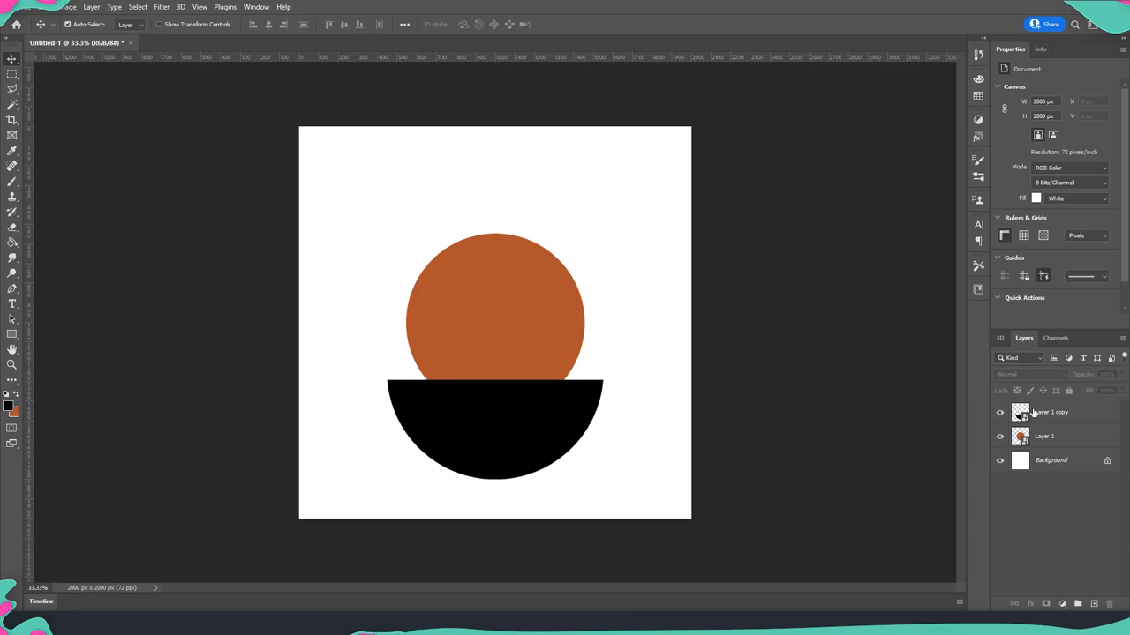
right_click(1045, 413)
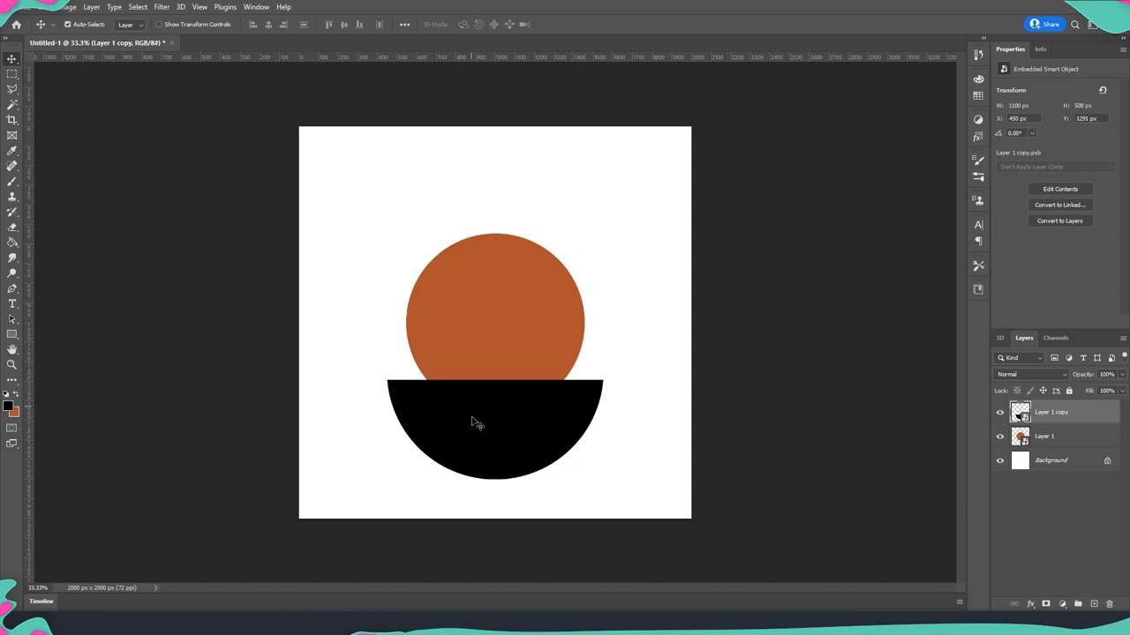
mouse_move(468, 441)
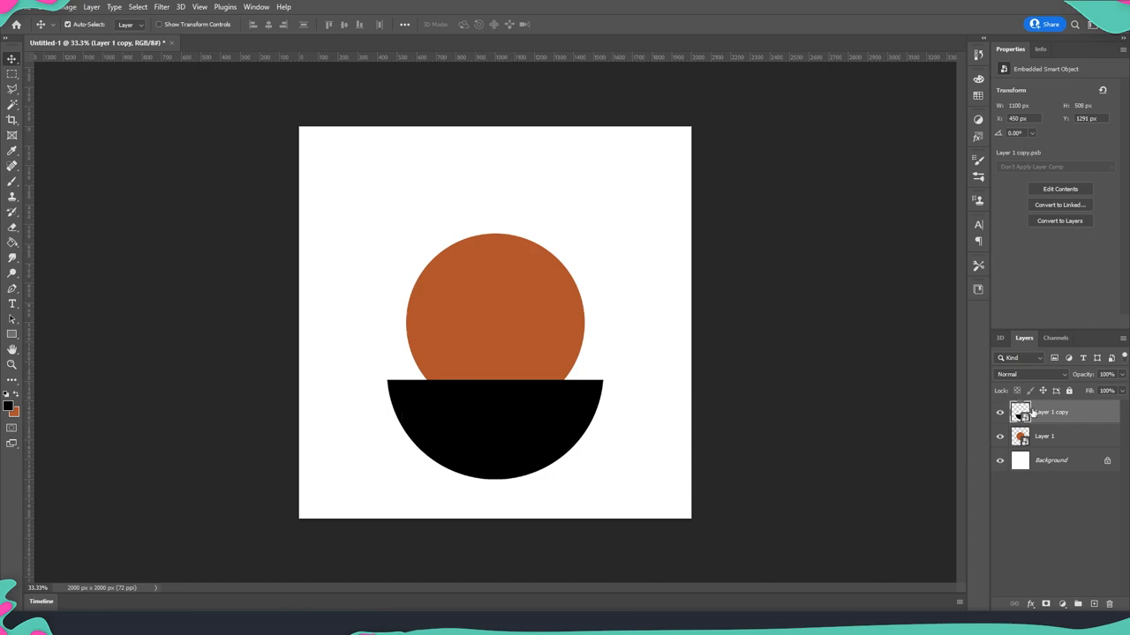
Add a faint light outside stroke to the half-circle in its Layer Style.
double_click(1052, 413)
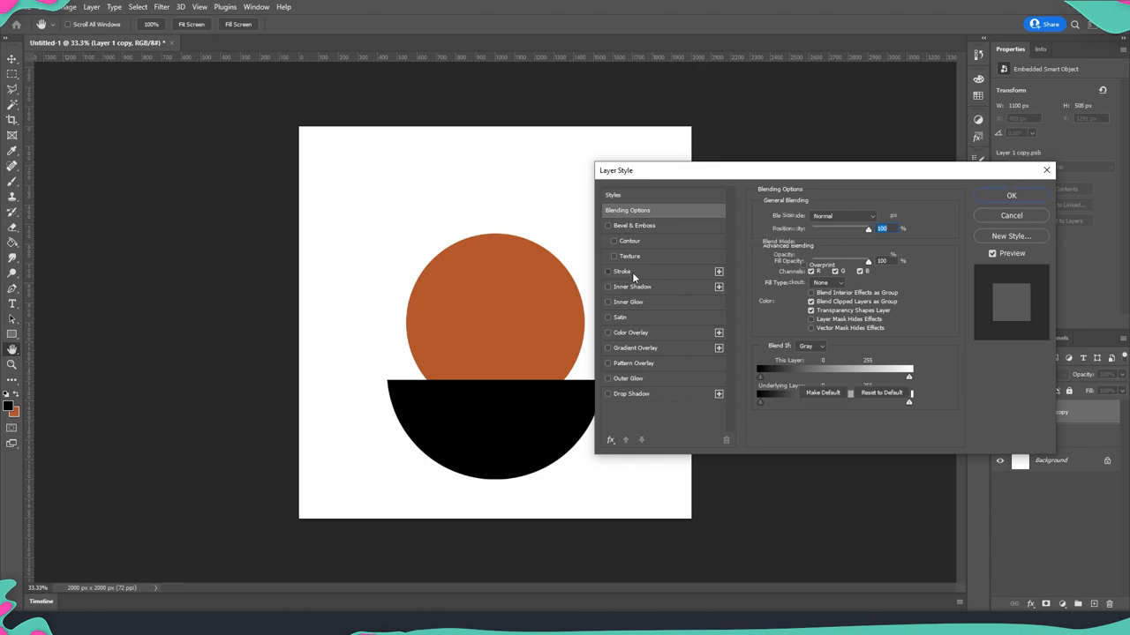
left_click(608, 272)
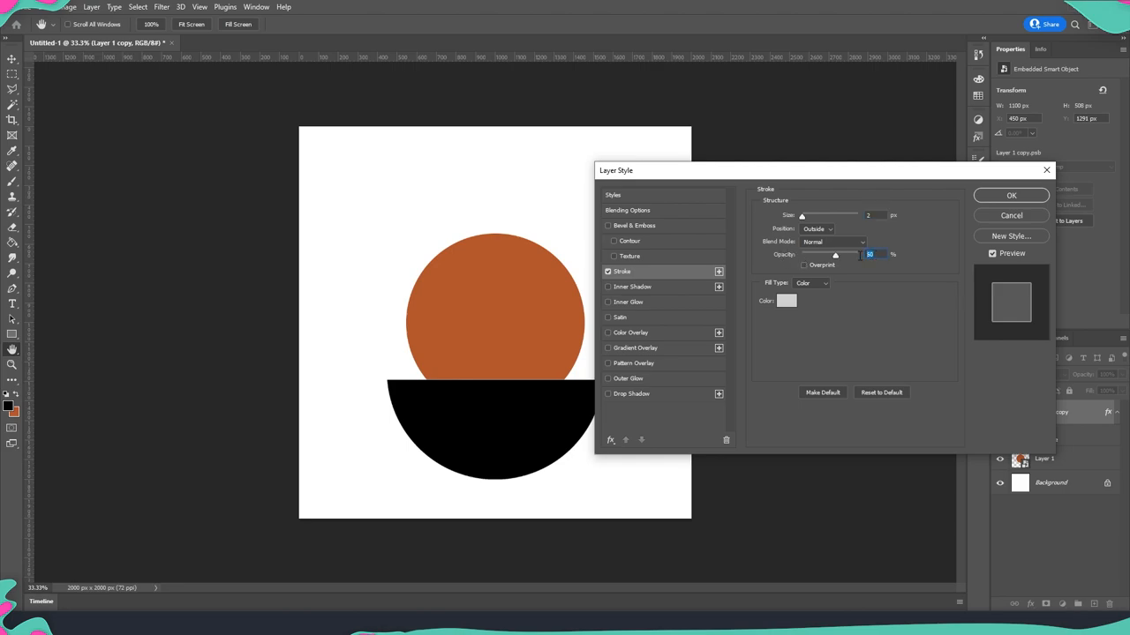
mouse_move(861, 258)
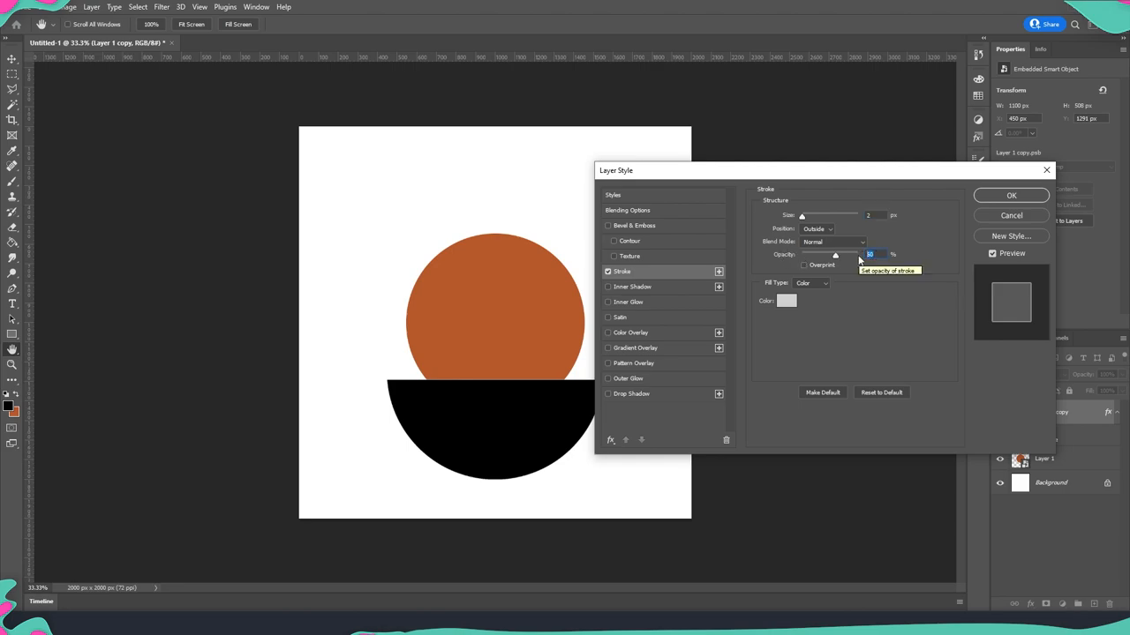
mouse_move(759, 245)
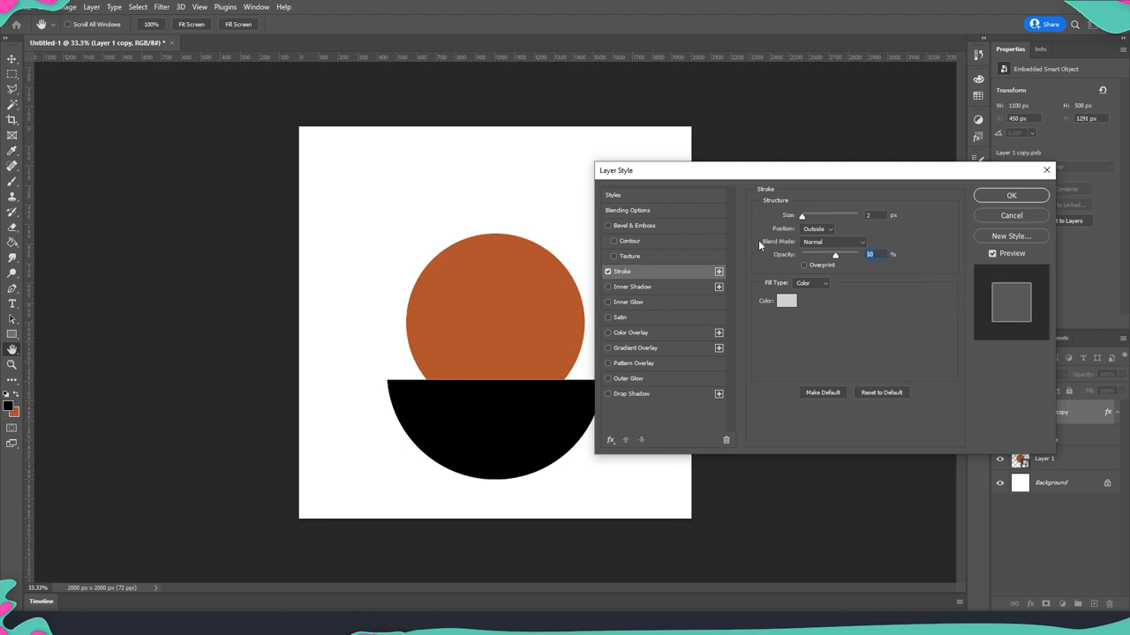
mouse_move(649, 307)
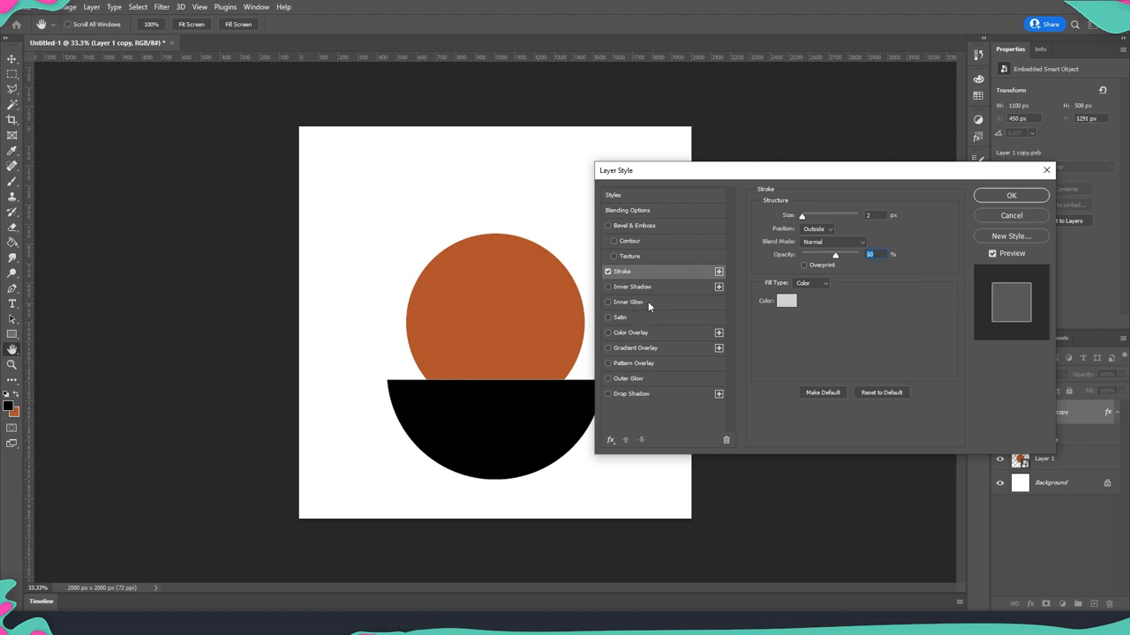
Enable an Inner Glow with Normal blending and raised opacity on the half-circle.
left_click(629, 301)
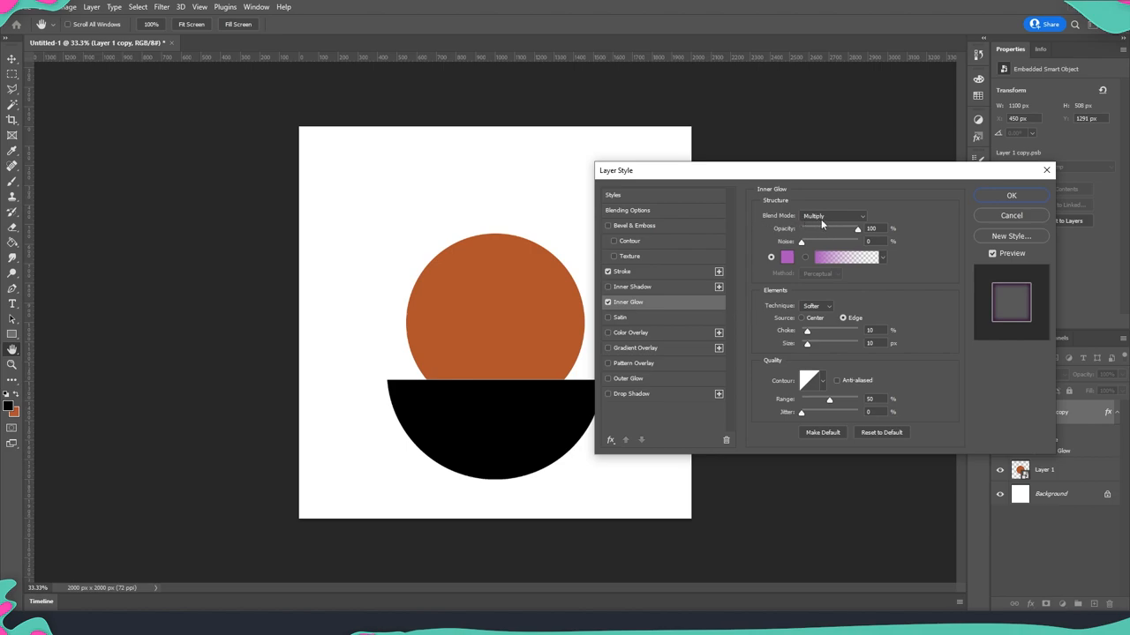
left_click(833, 215)
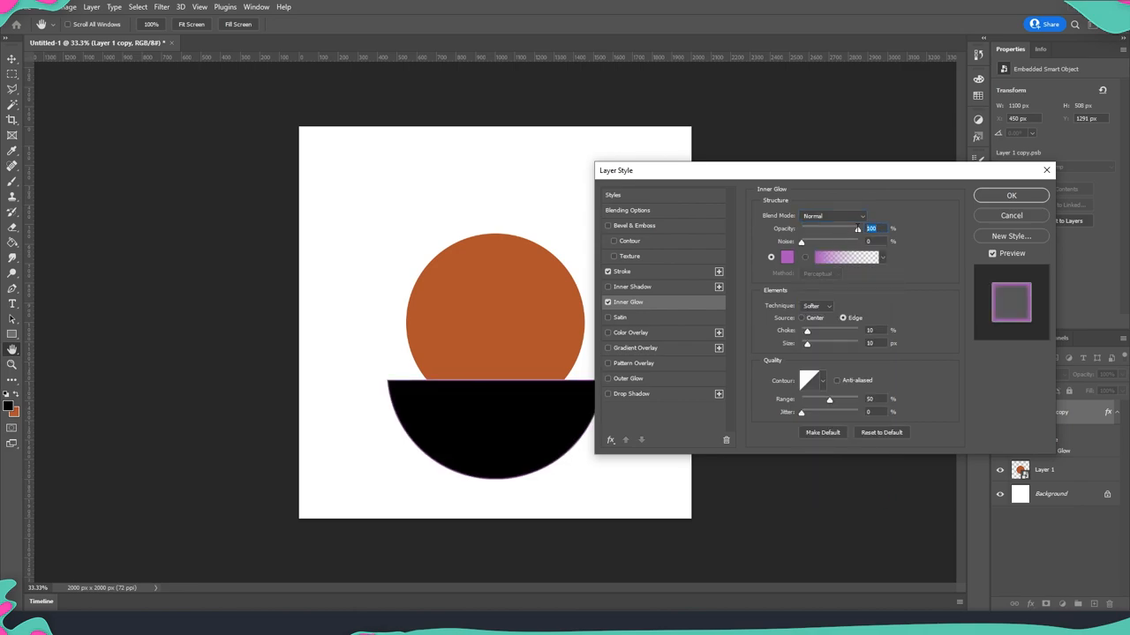
left_click_drag(856, 230, 805, 230)
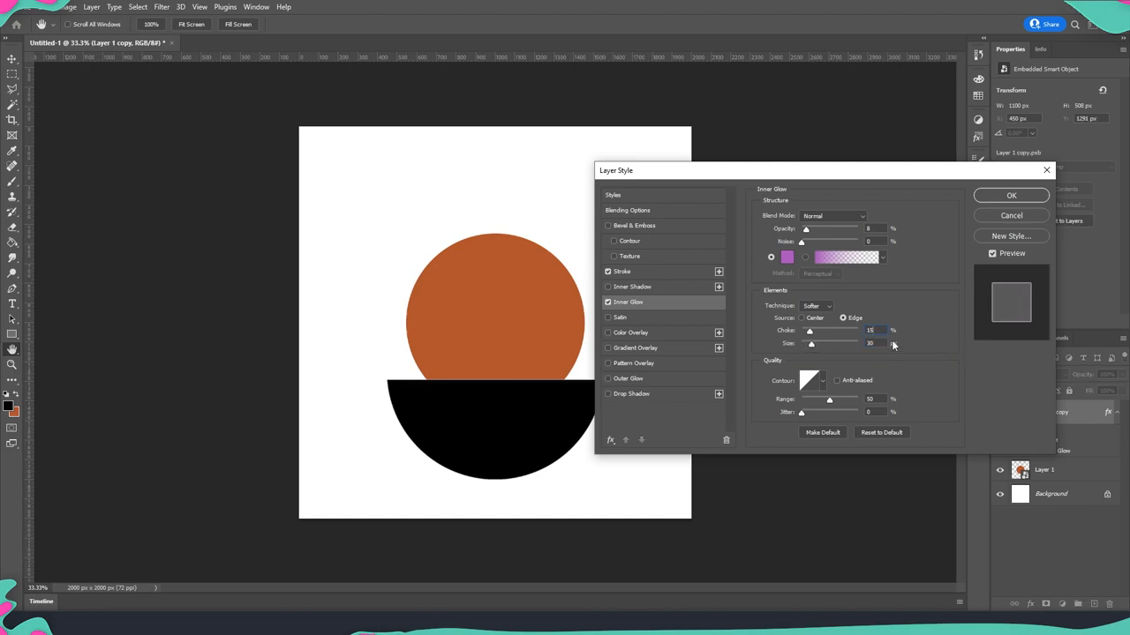
mouse_move(890, 343)
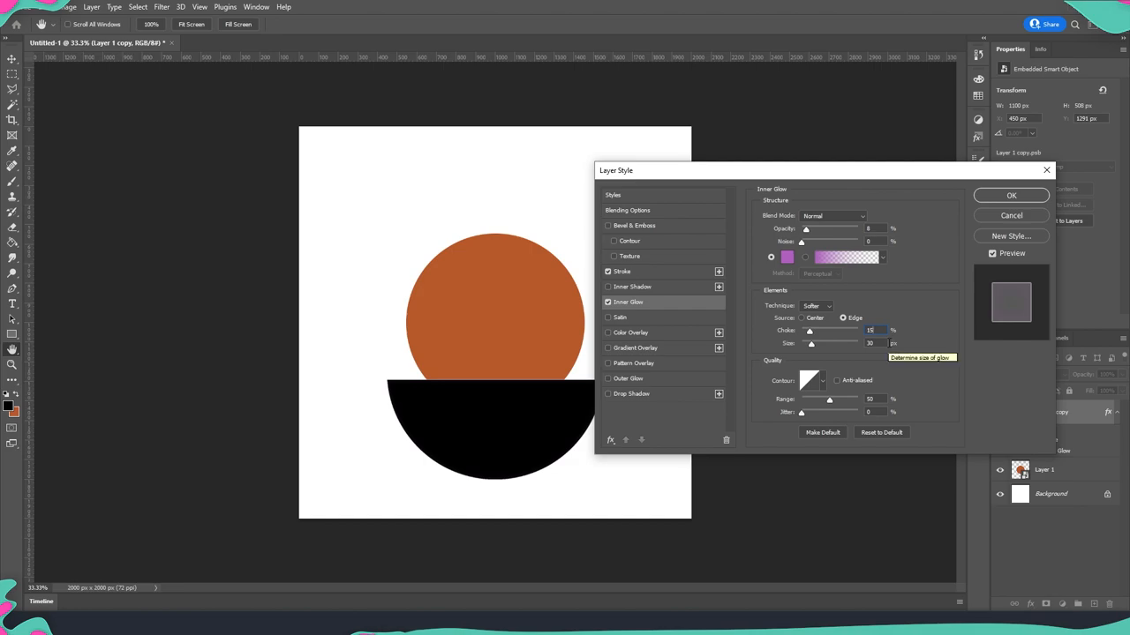
mouse_move(410, 391)
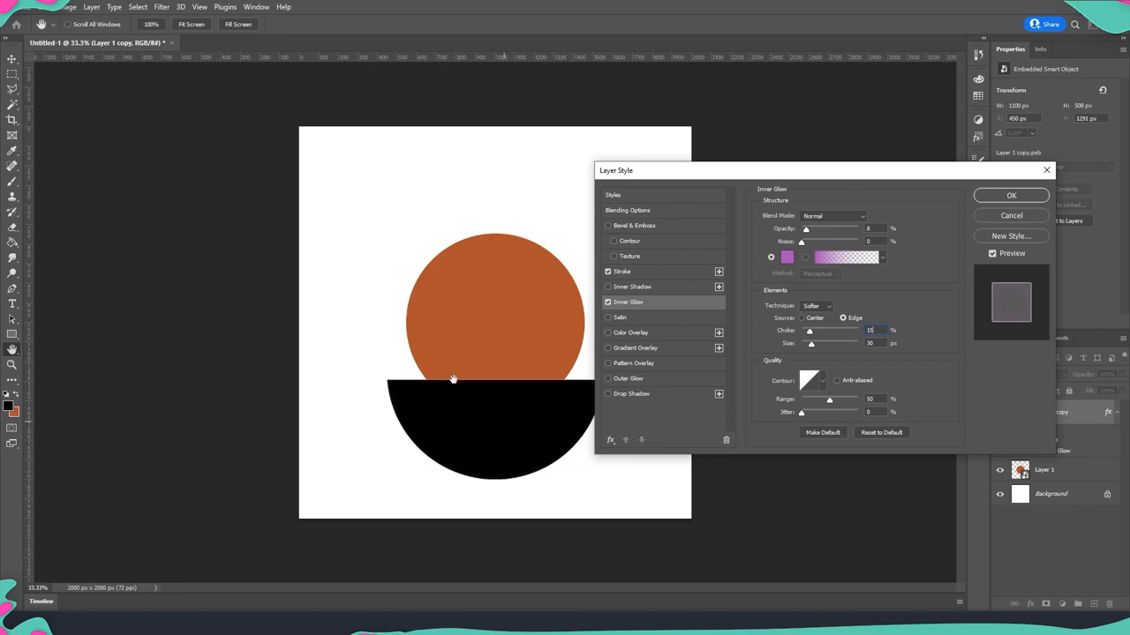
mouse_move(456, 385)
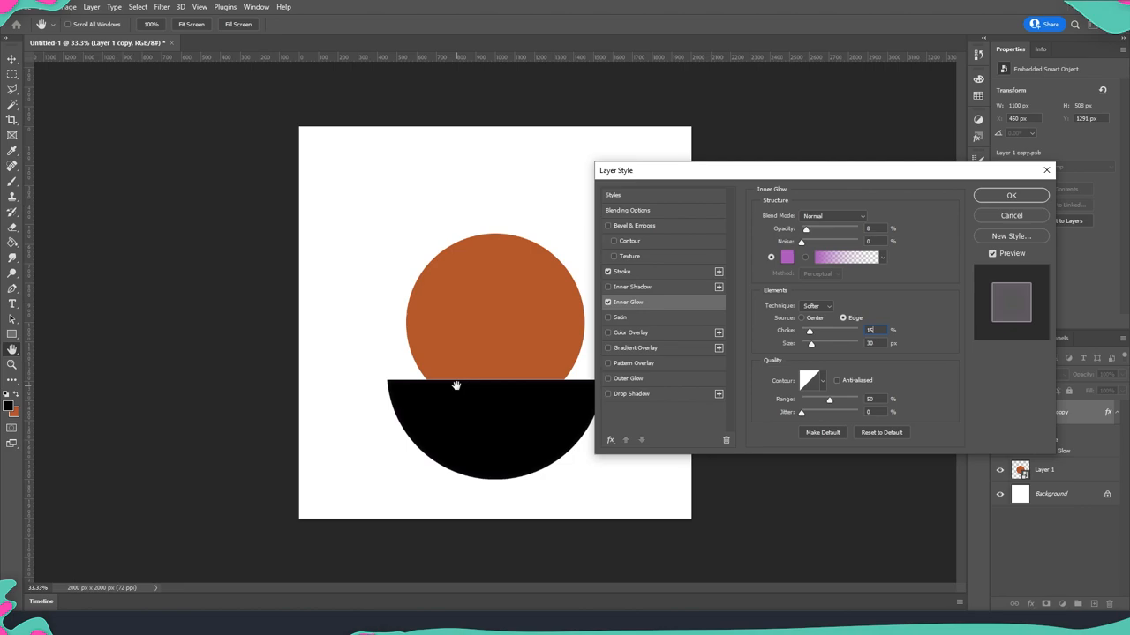
mouse_move(649, 344)
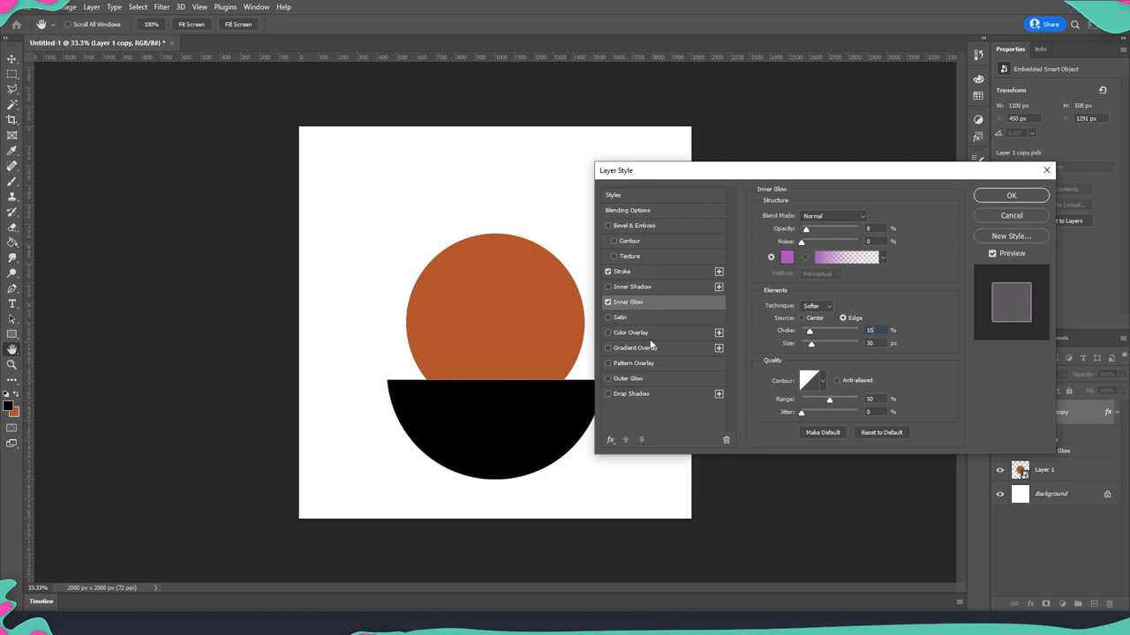
mouse_move(680, 335)
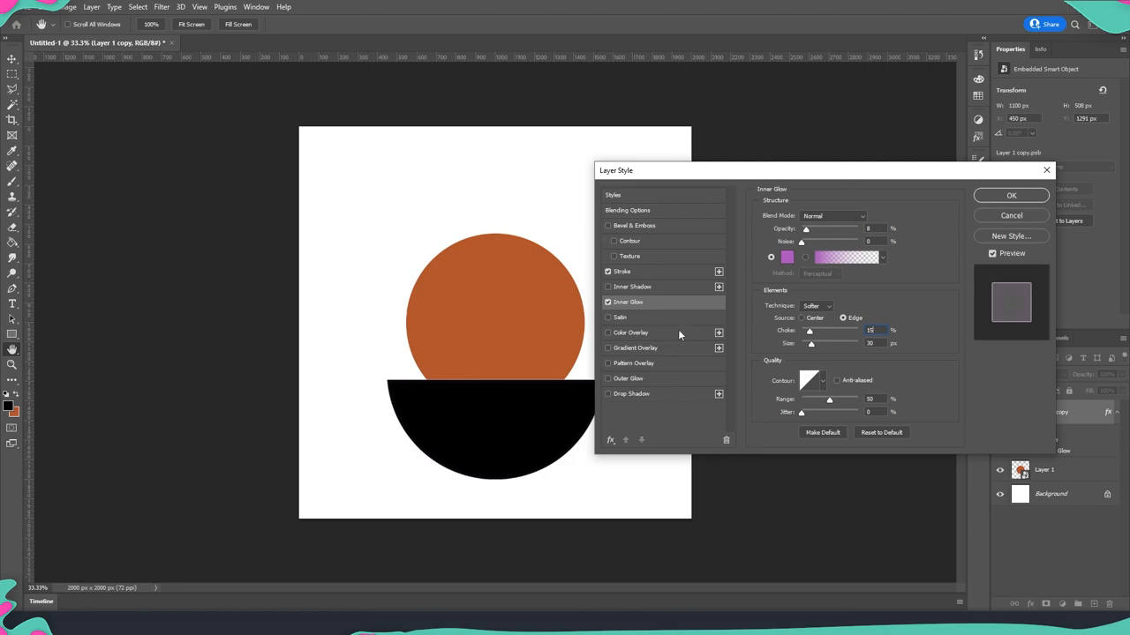
Add a white Color Overlay at reduced opacity so the half-circle turns dark grey.
left_click(631, 332)
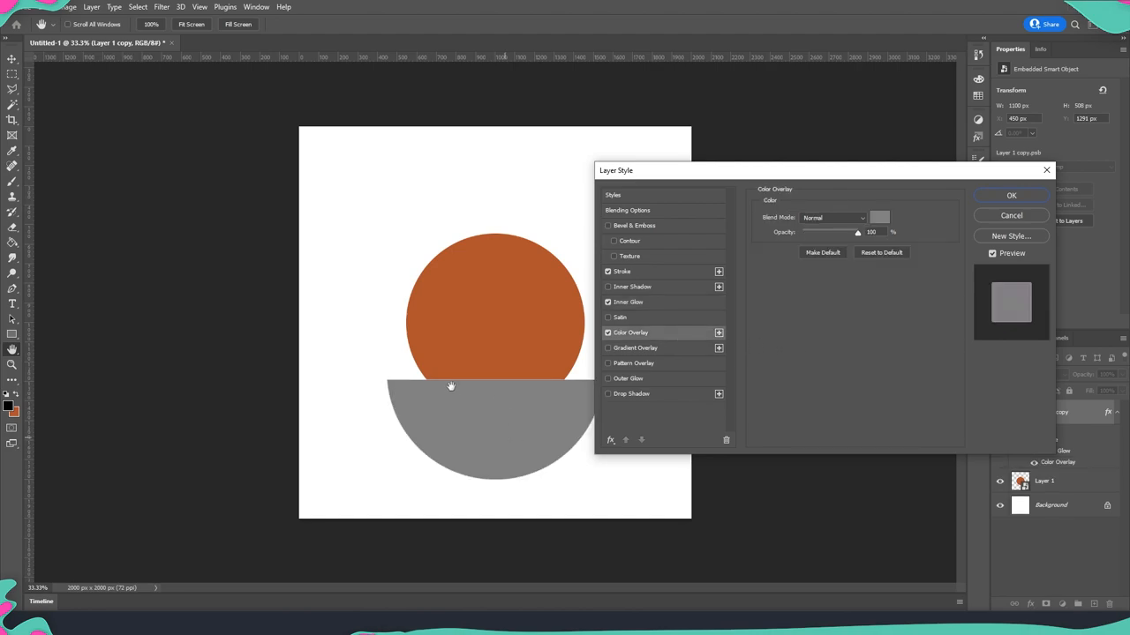
mouse_move(575, 432)
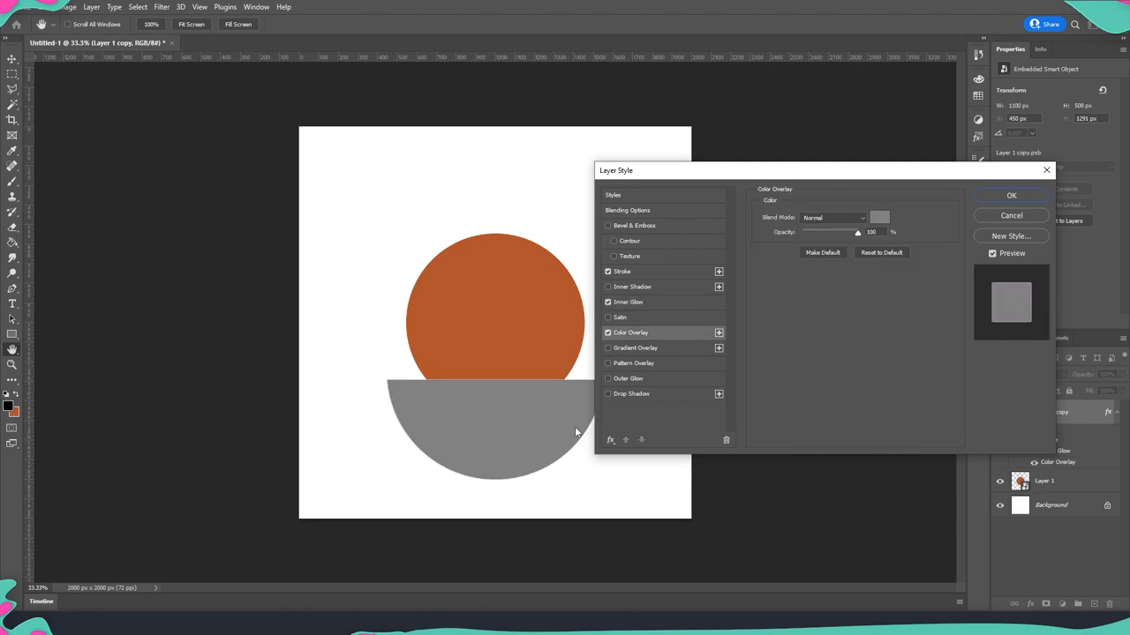
mouse_move(596, 404)
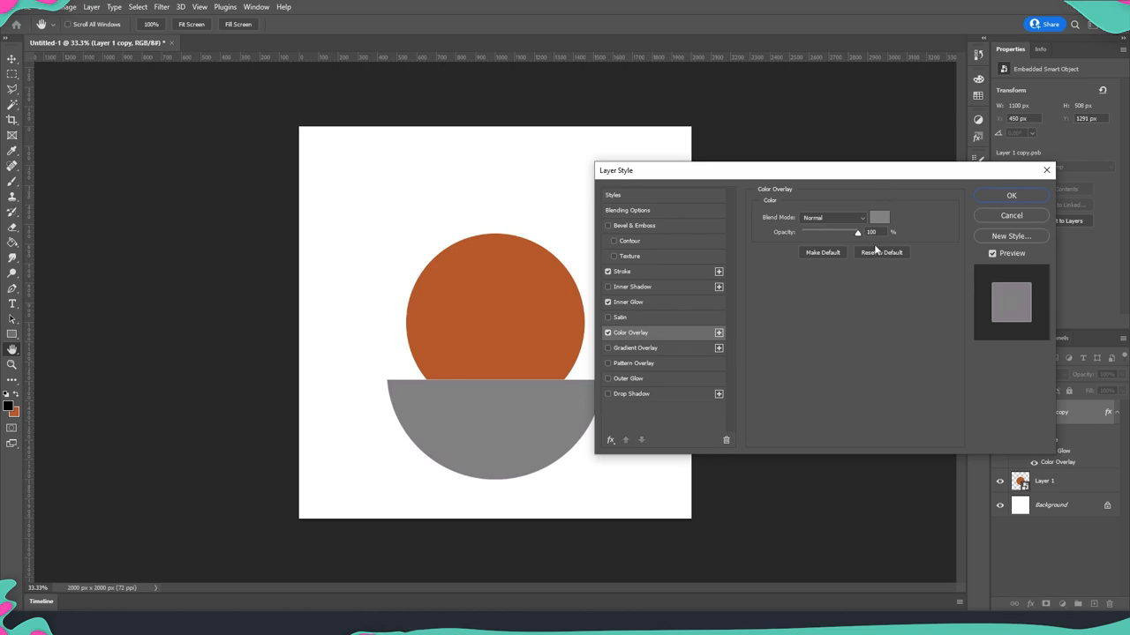
left_click(879, 217)
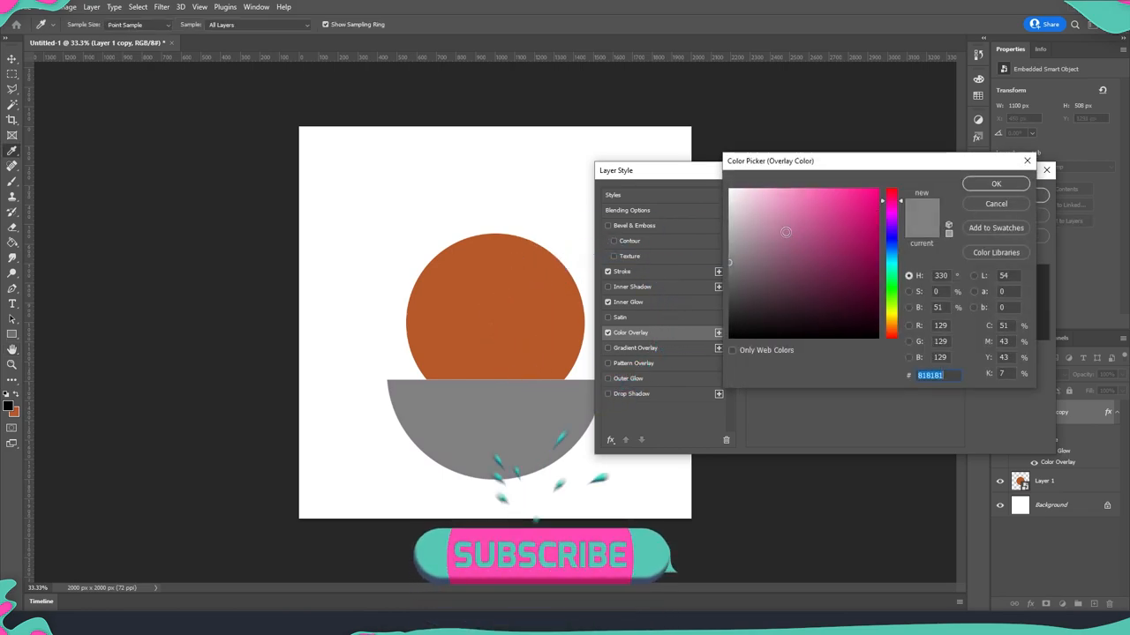
left_click(731, 193)
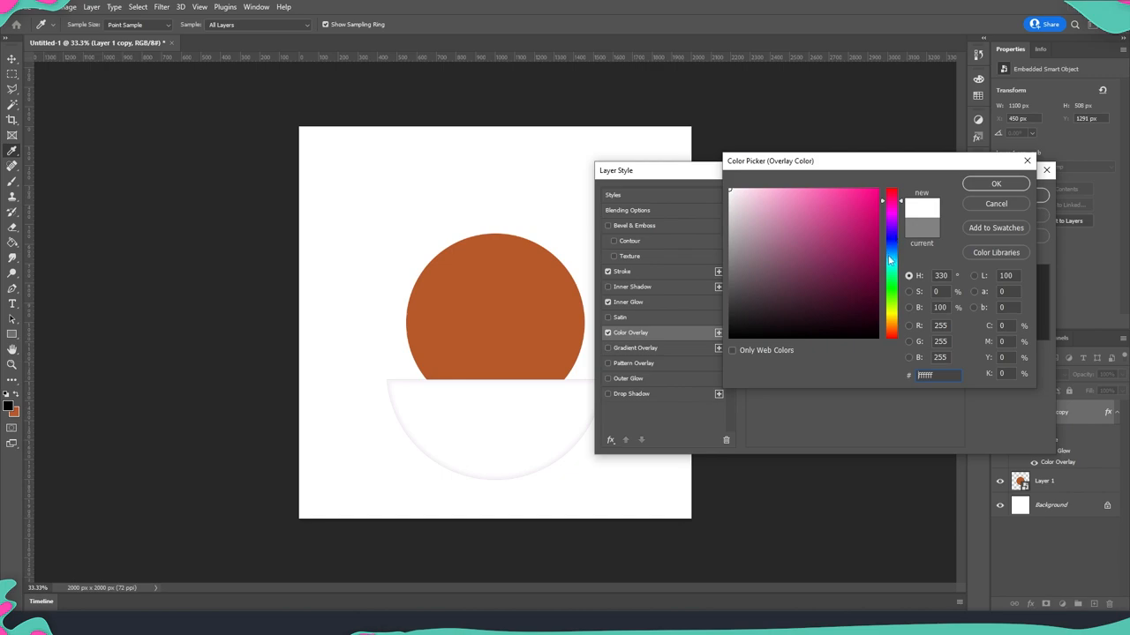
left_click(995, 184)
type("18")
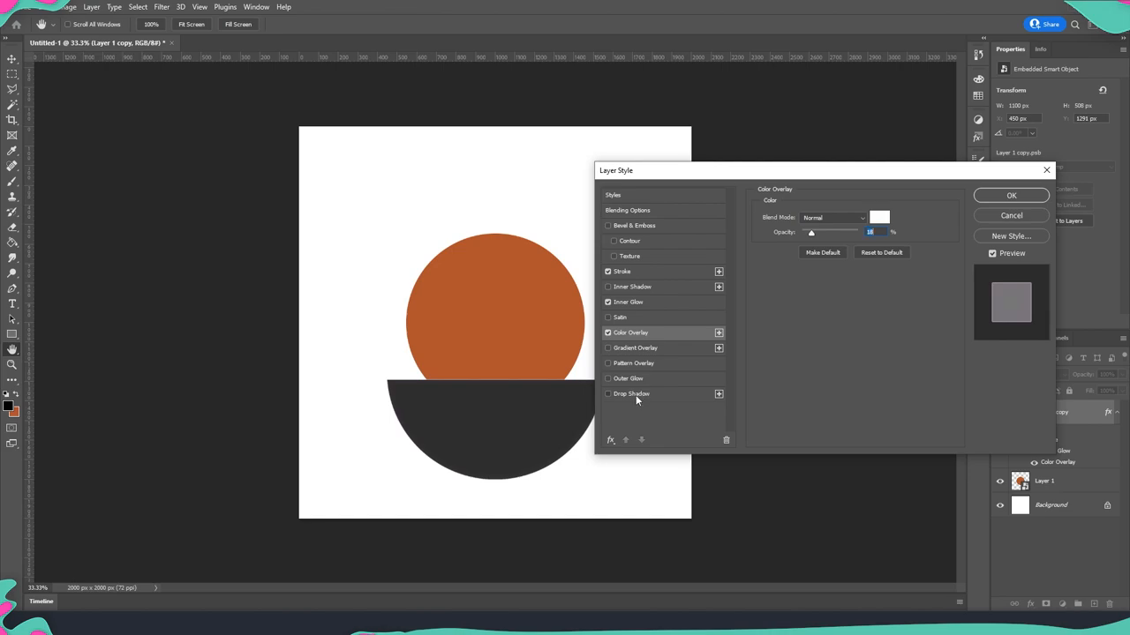
Add a soft Drop Shadow and apply all the half-circle's layer effects.
left_click(632, 394)
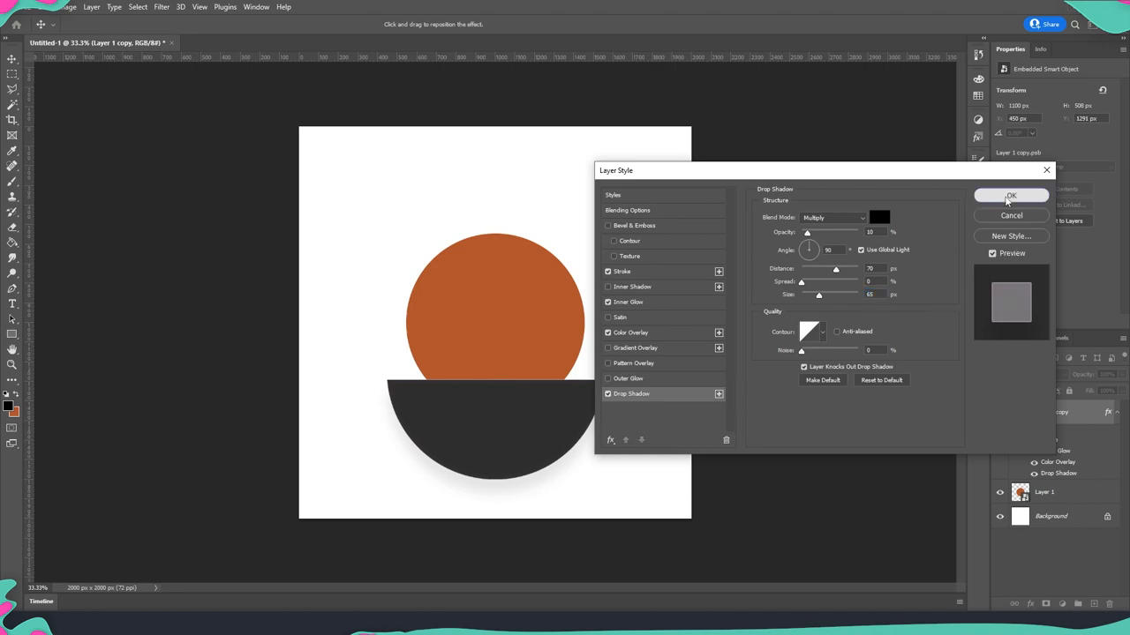
left_click(1011, 194)
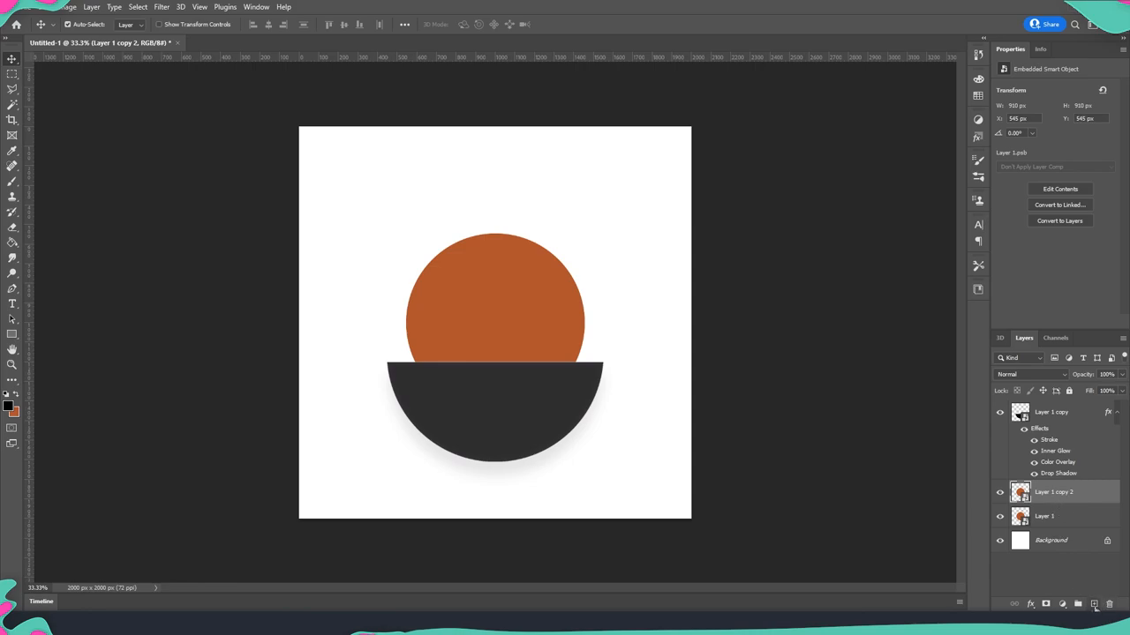
Duplicate the orange circle and move the copy above the half-circle layer.
left_click(1095, 604)
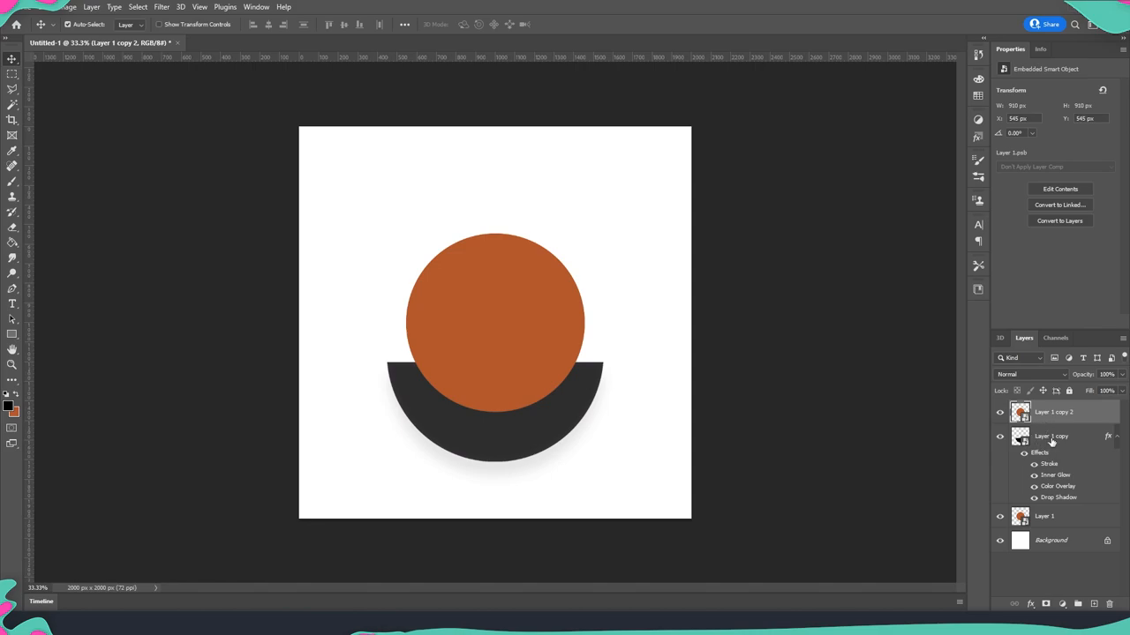
mouse_move(1041, 420)
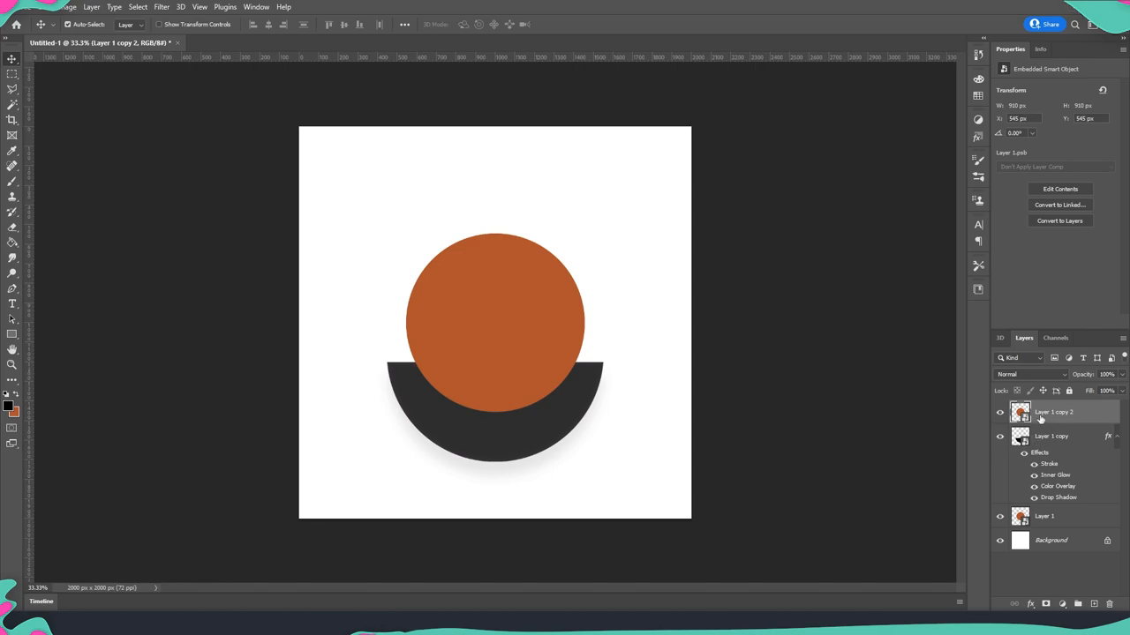
mouse_move(1049, 415)
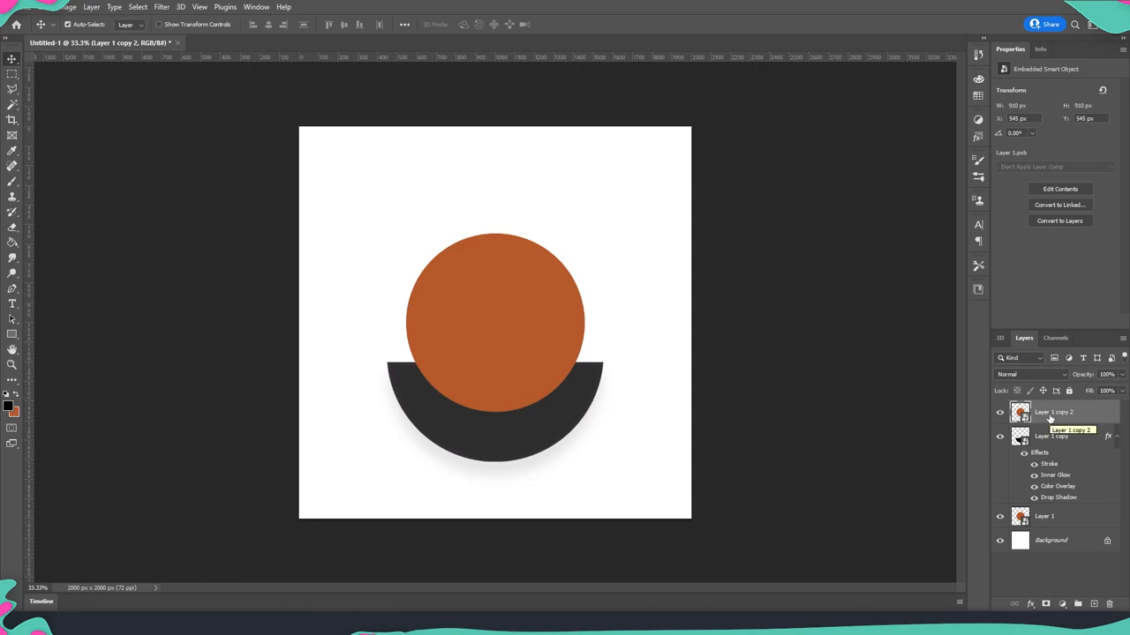
mouse_move(444, 314)
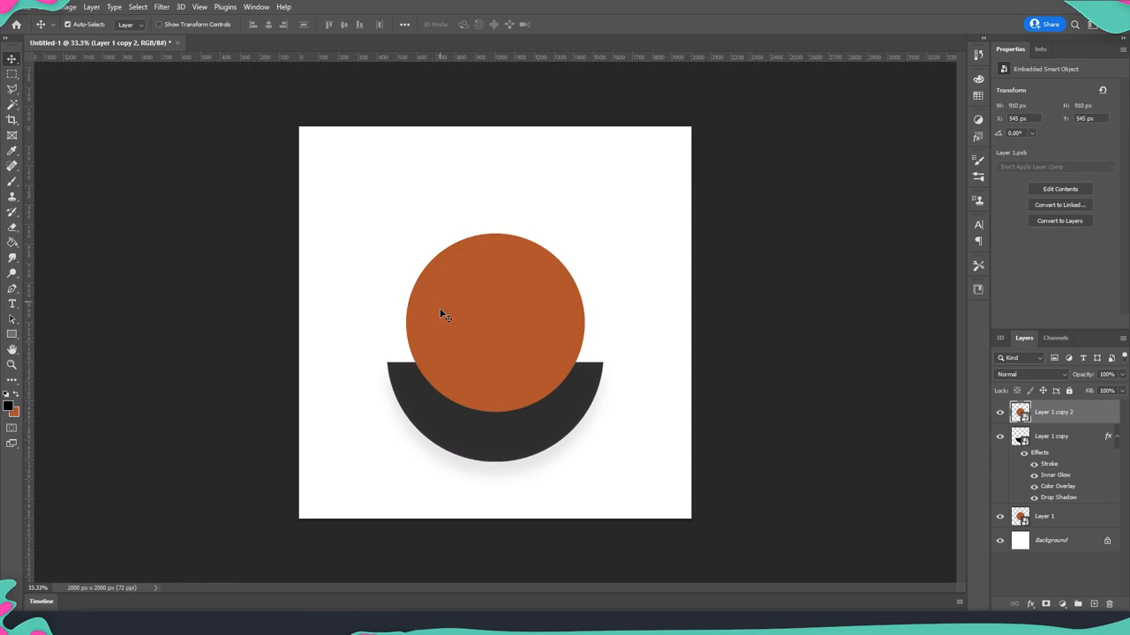
mouse_move(710, 369)
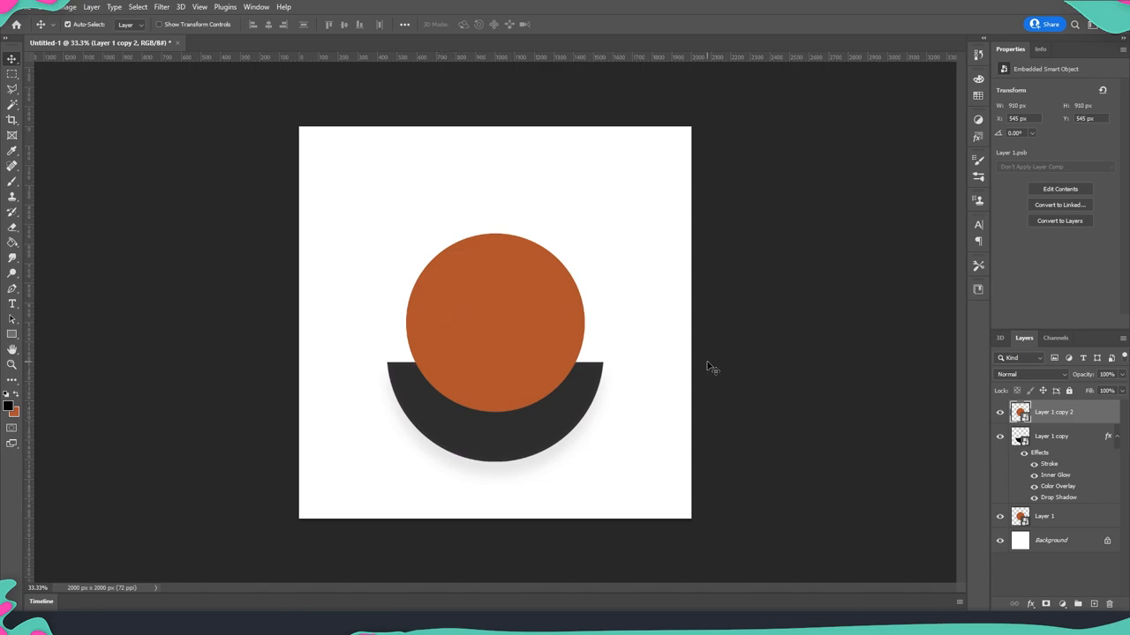
mouse_move(563, 192)
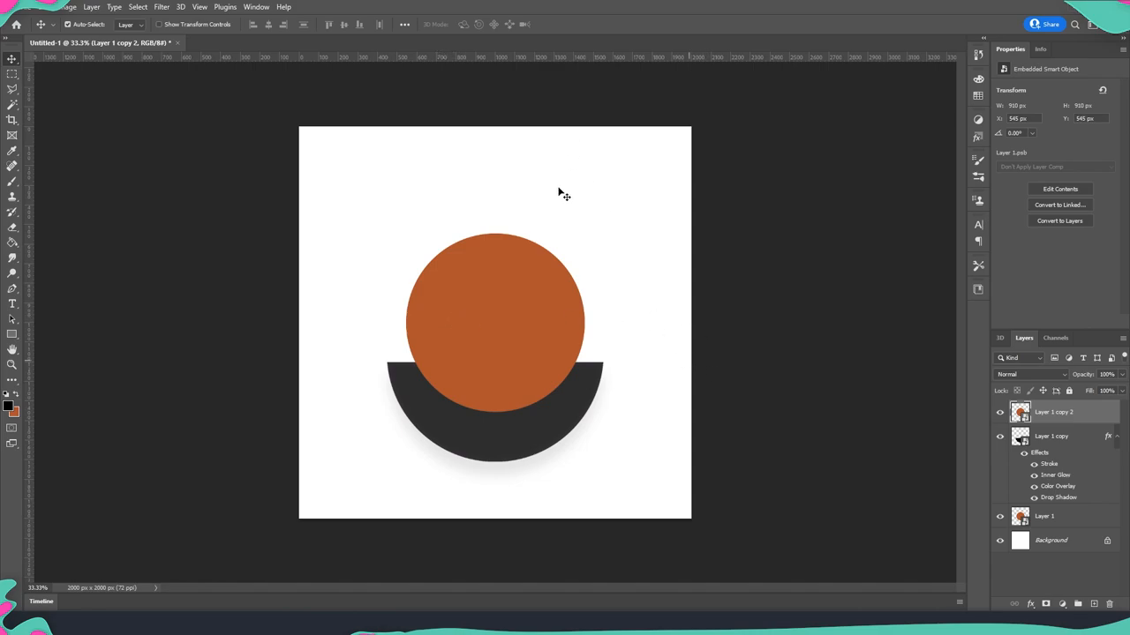
left_click(163, 7)
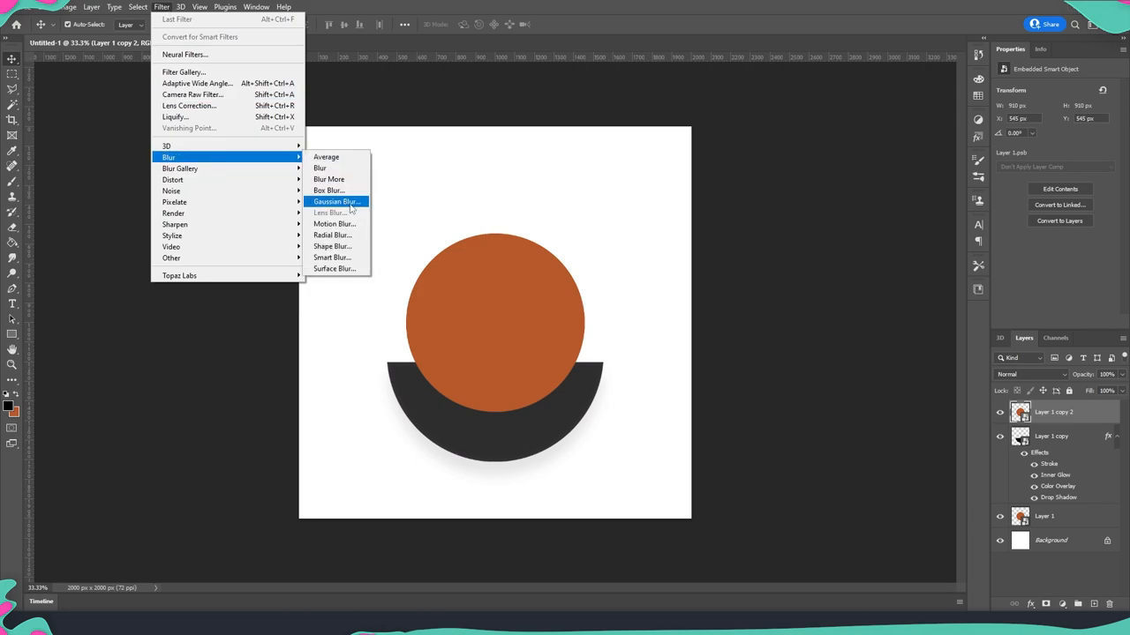
Apply a 40-pixel Gaussian Blur to the top orange circle copy.
left_click(335, 201)
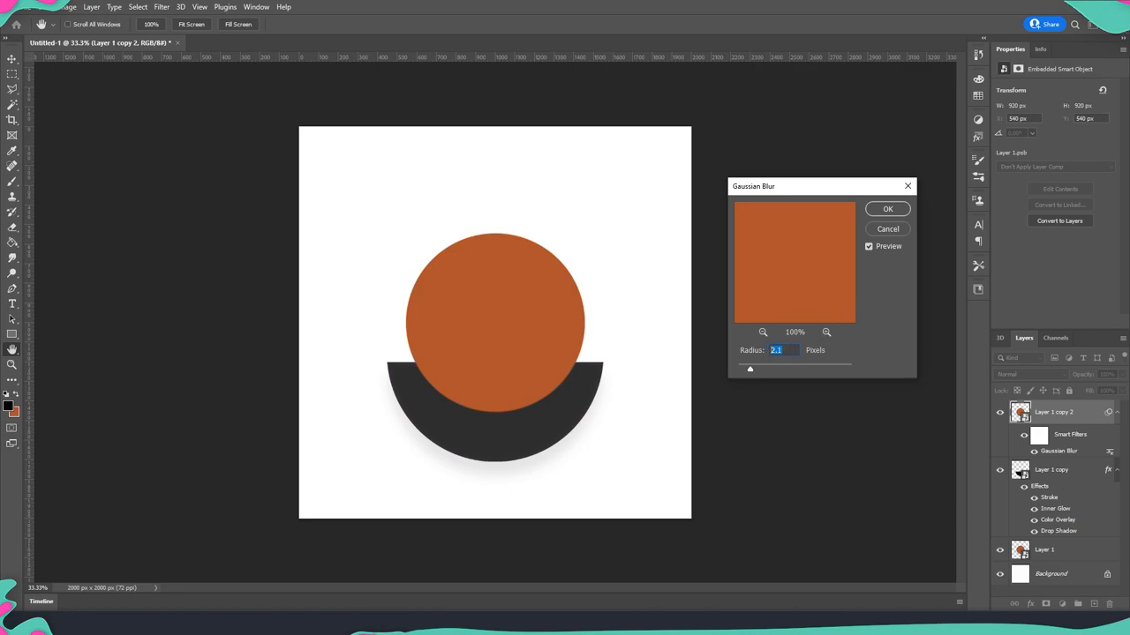
type("40")
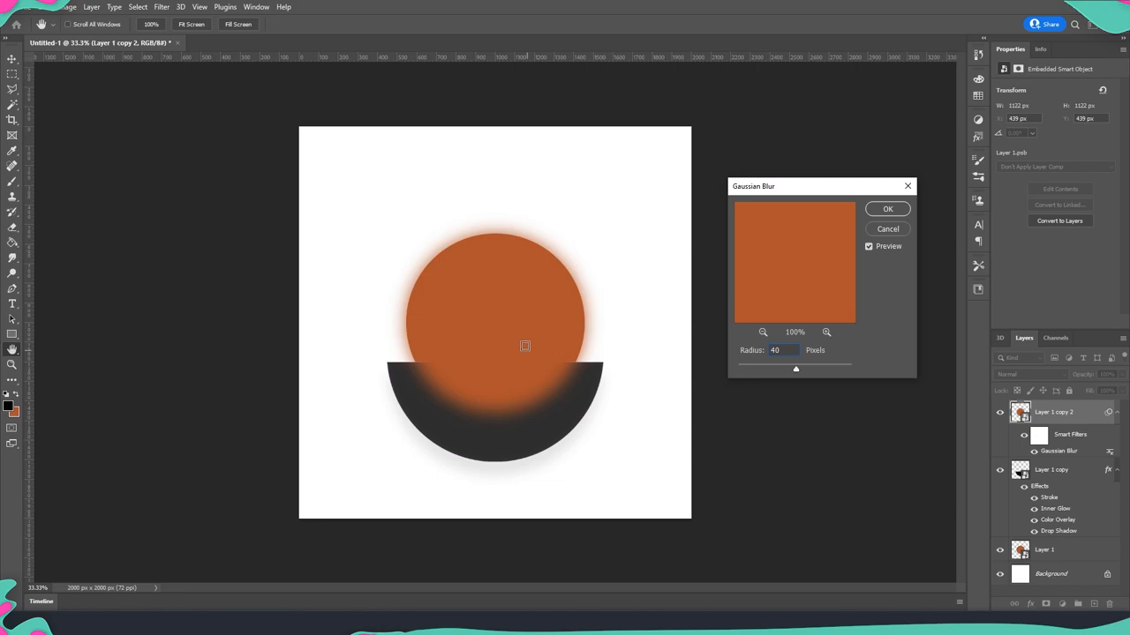
left_click(886, 208)
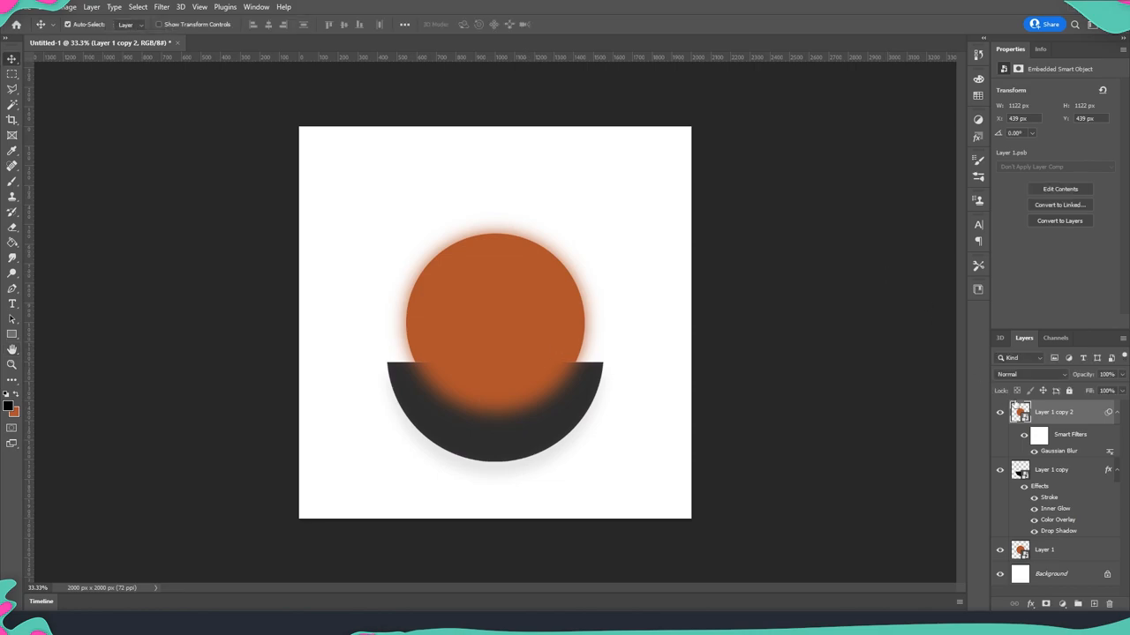
Create a clipping mask so the blurred copy shows only inside the half-circle, then select the half-circle layer.
right_click(1054, 411)
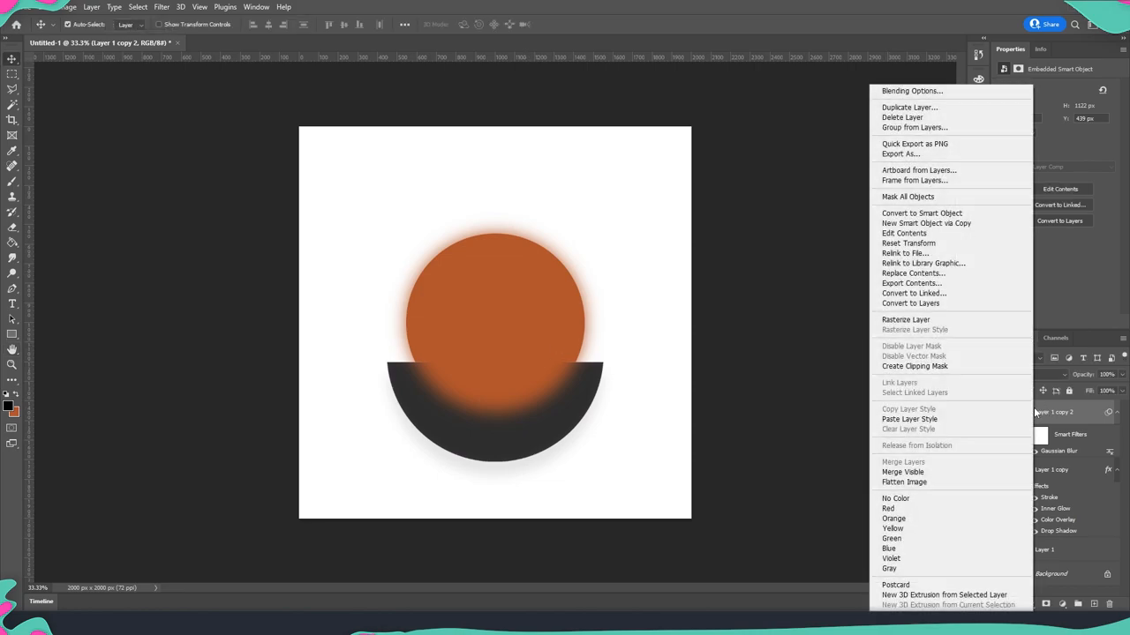
mouse_move(939, 379)
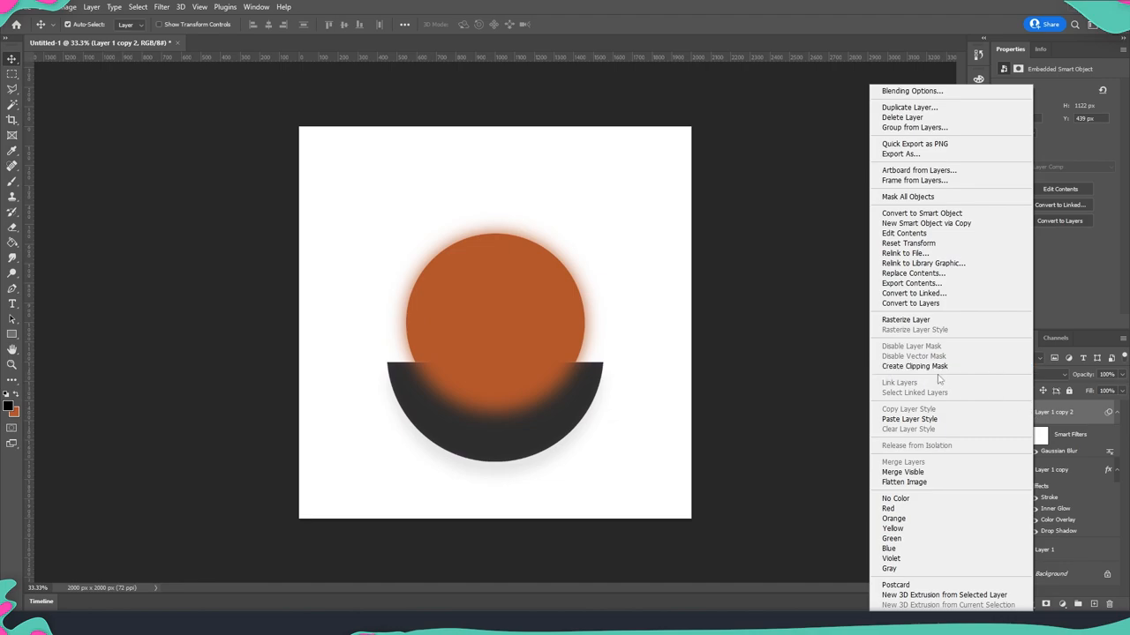
mouse_move(914, 365)
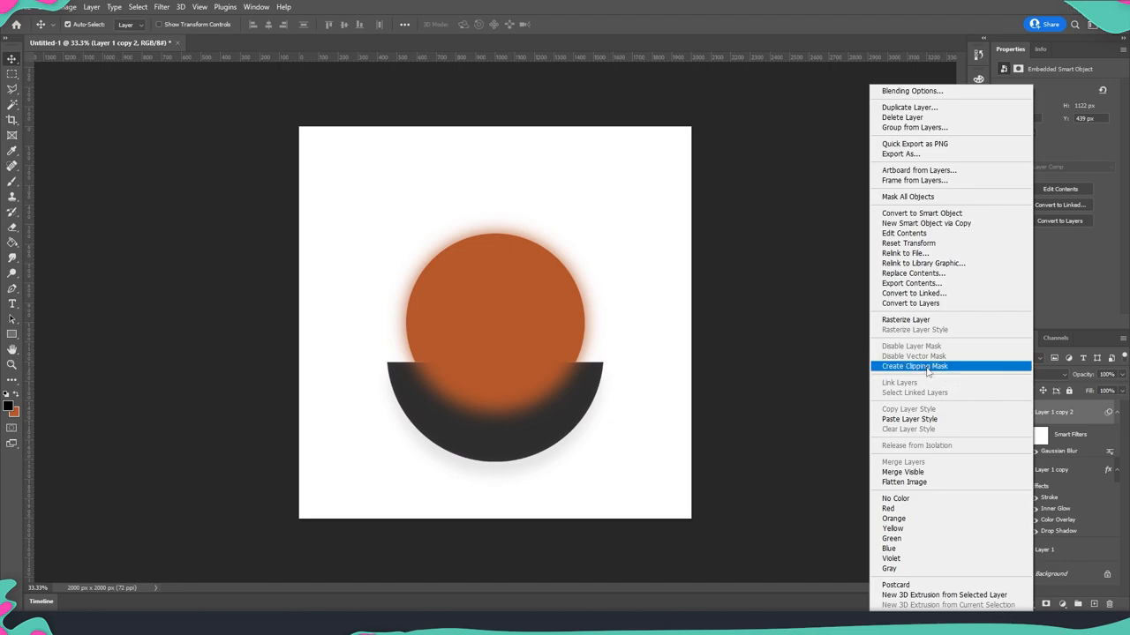
left_click(915, 365)
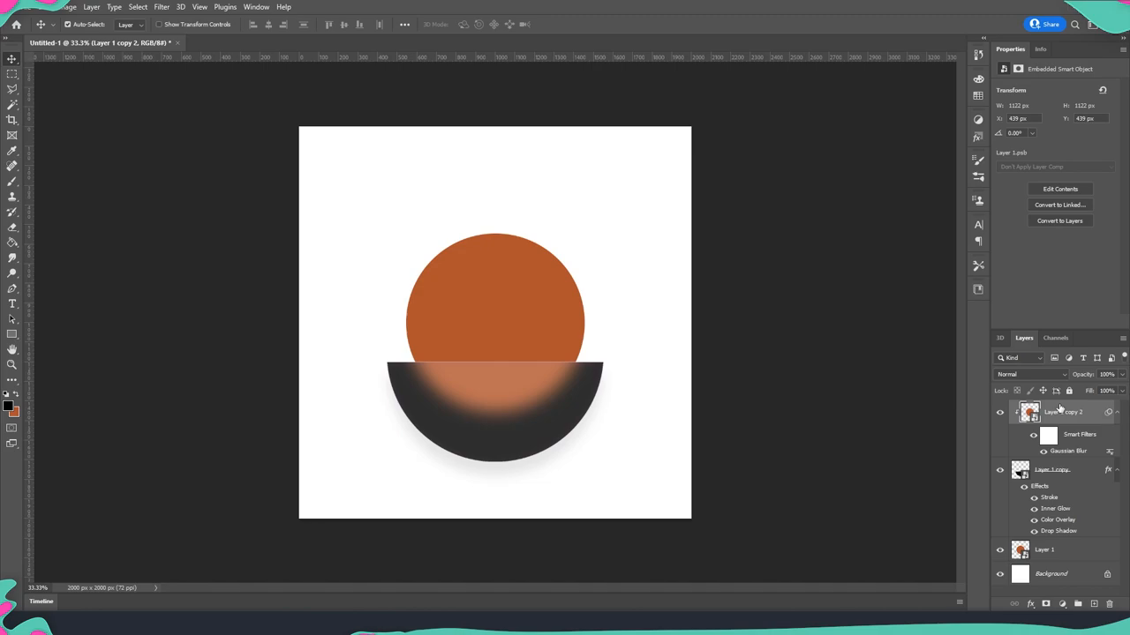
left_click(1052, 470)
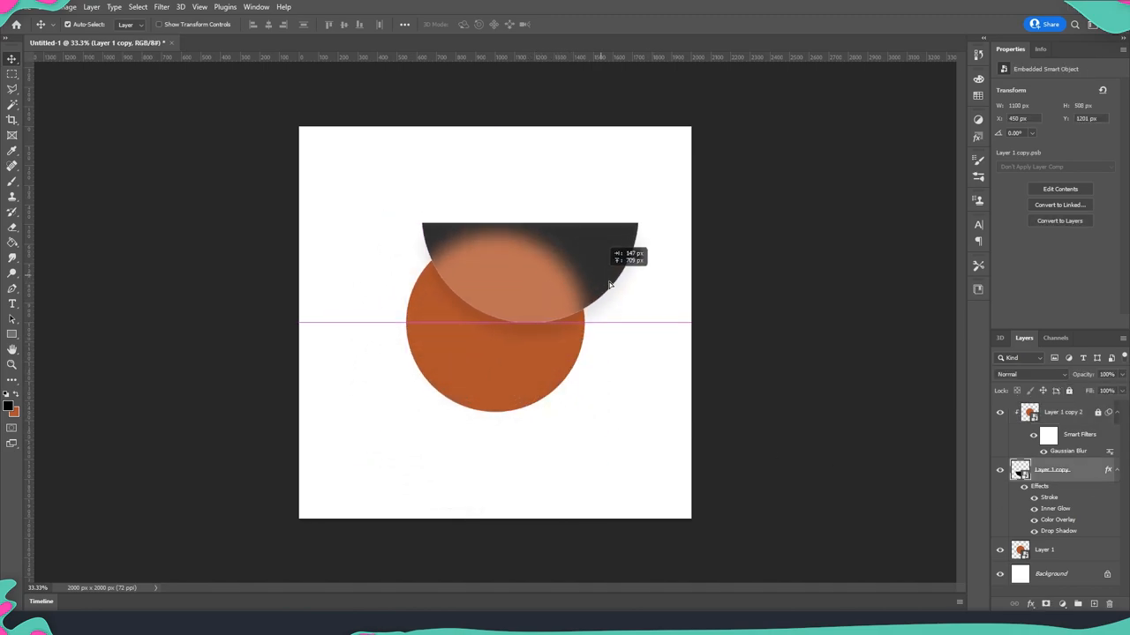
Drag the half-circle until it sits centred over the top of the orange circle.
left_click_drag(609, 282, 496, 275)
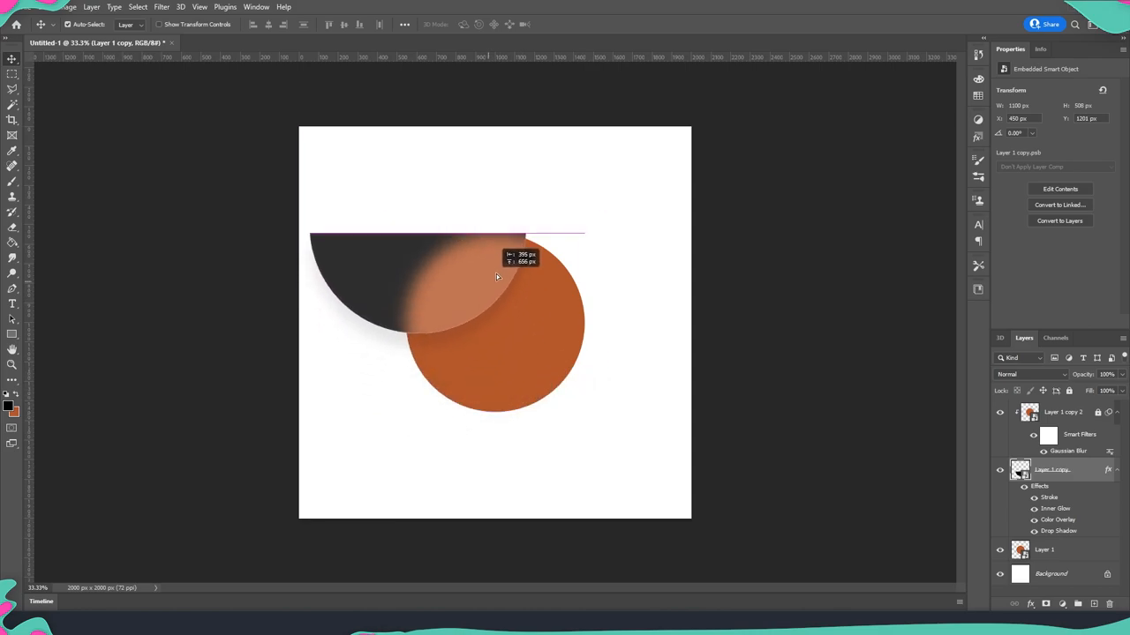
left_click_drag(498, 275, 505, 311)
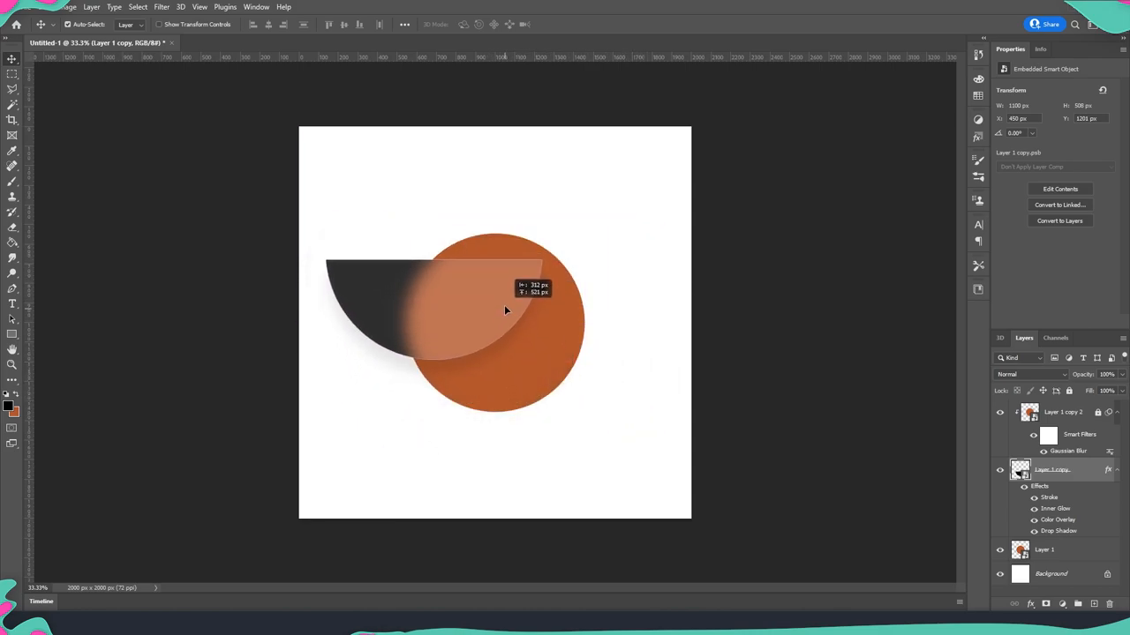
left_click_drag(505, 311, 558, 321)
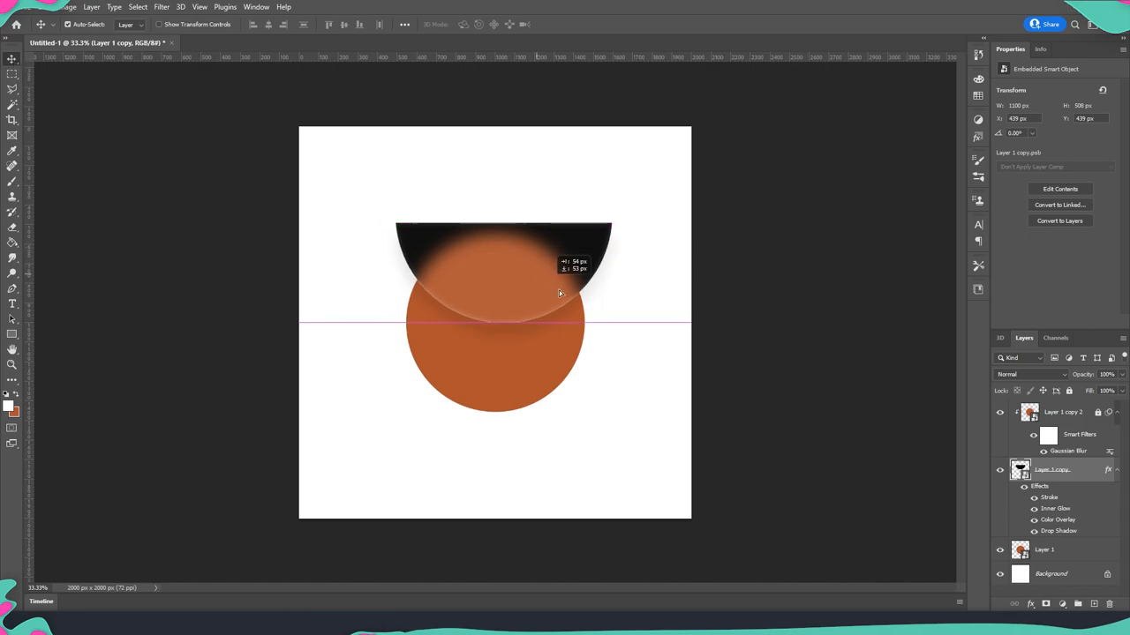
left_click_drag(559, 293, 572, 385)
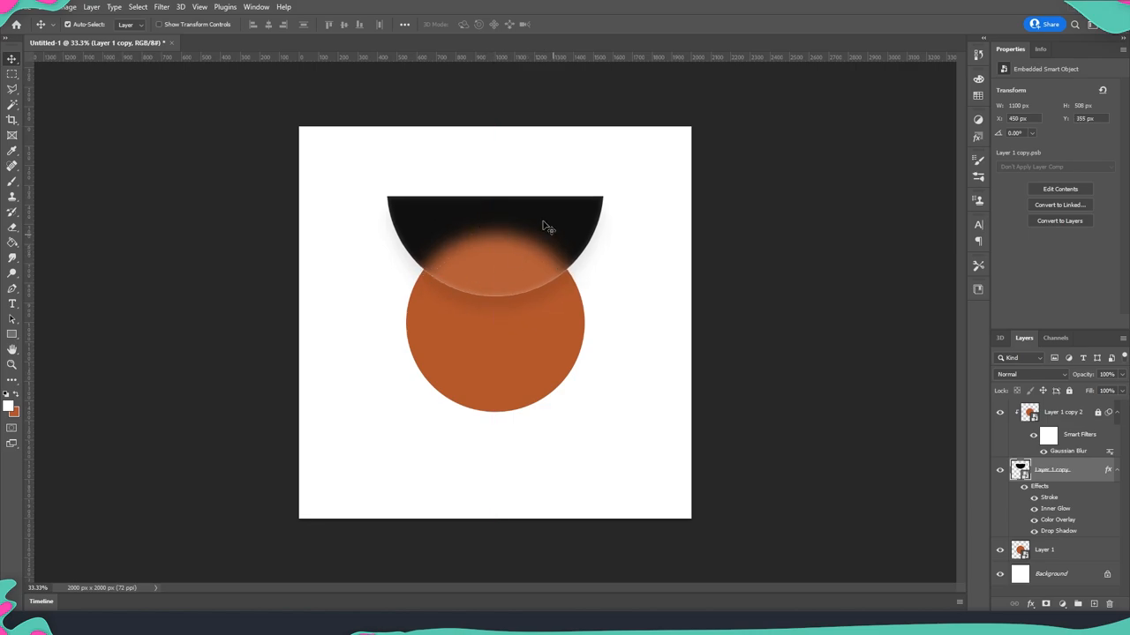
mouse_move(505, 265)
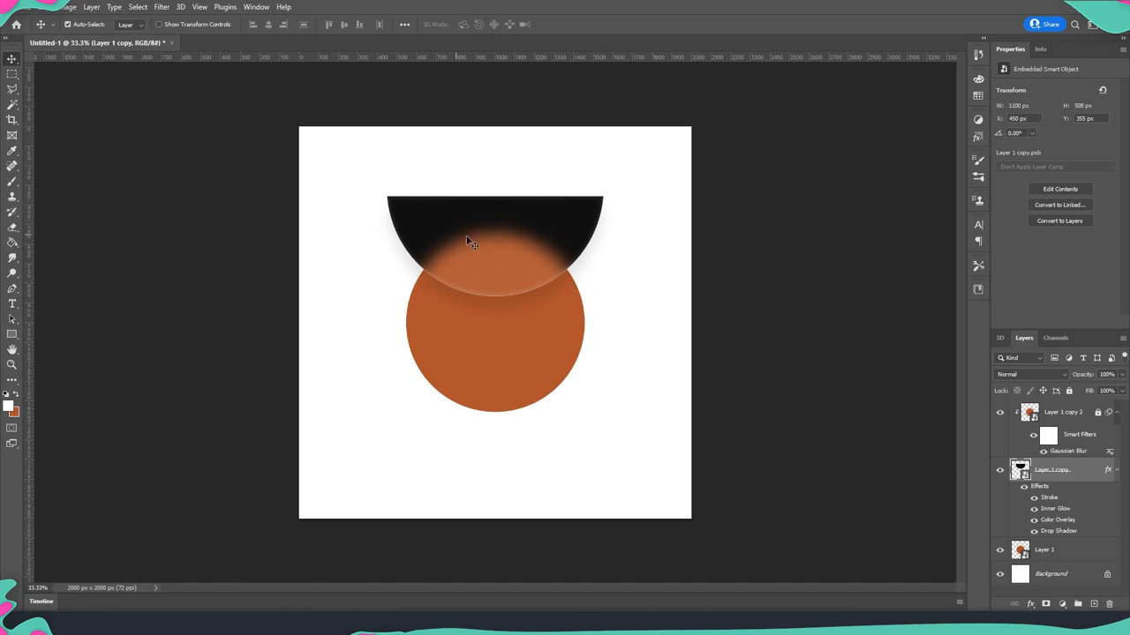
mouse_move(466, 248)
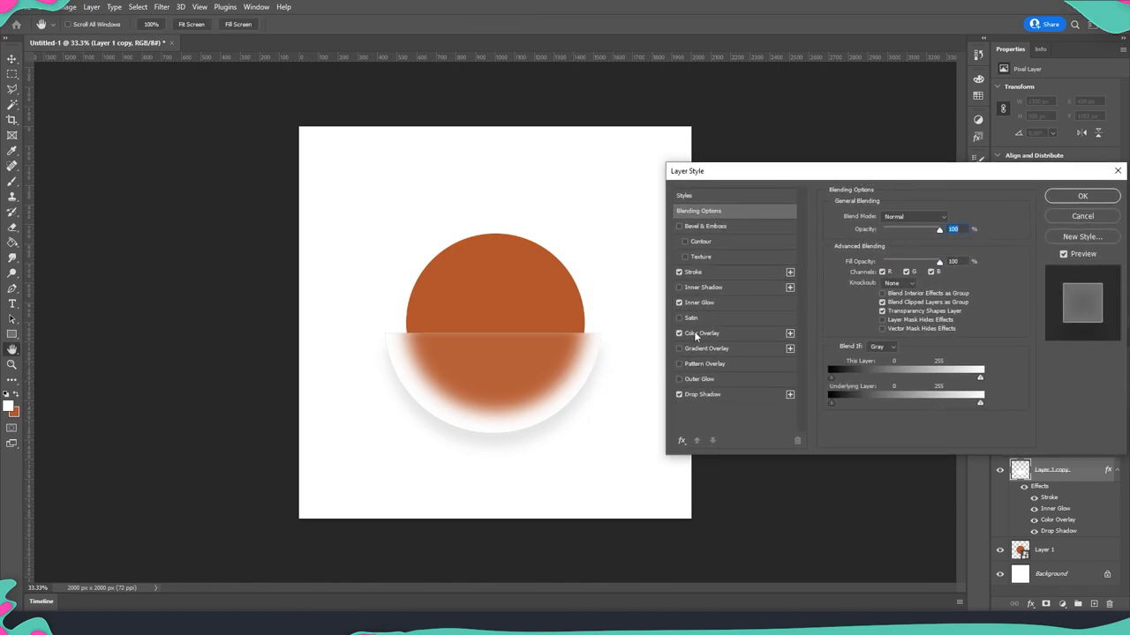
Bring up the Inner Glow settings in the half-circle's Layer Style dialog.
left_click(699, 303)
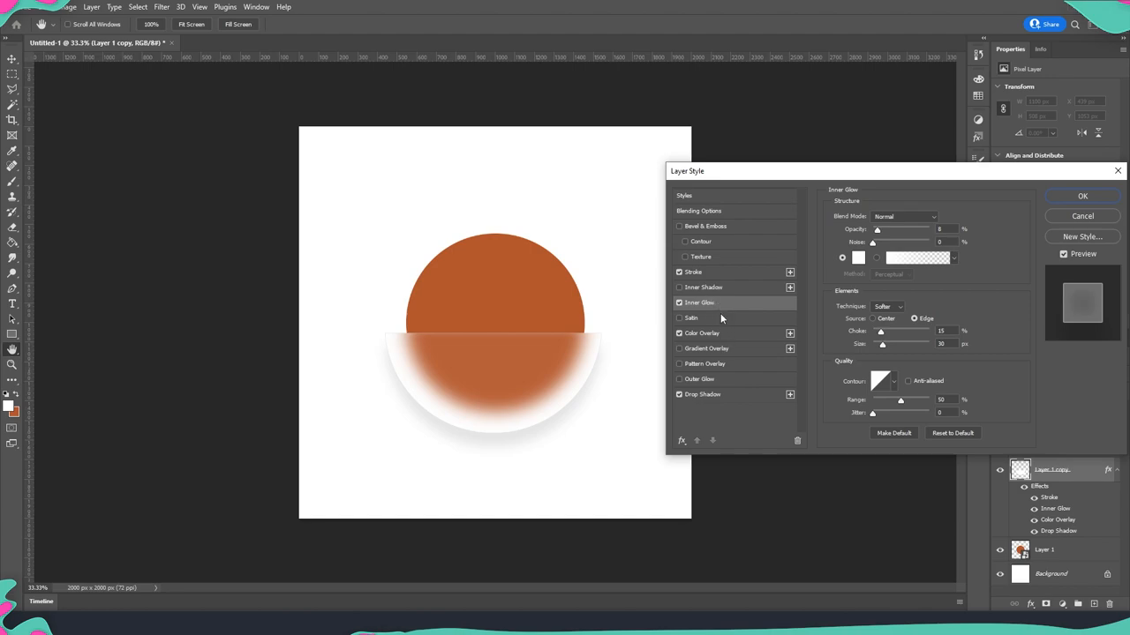
mouse_move(715, 335)
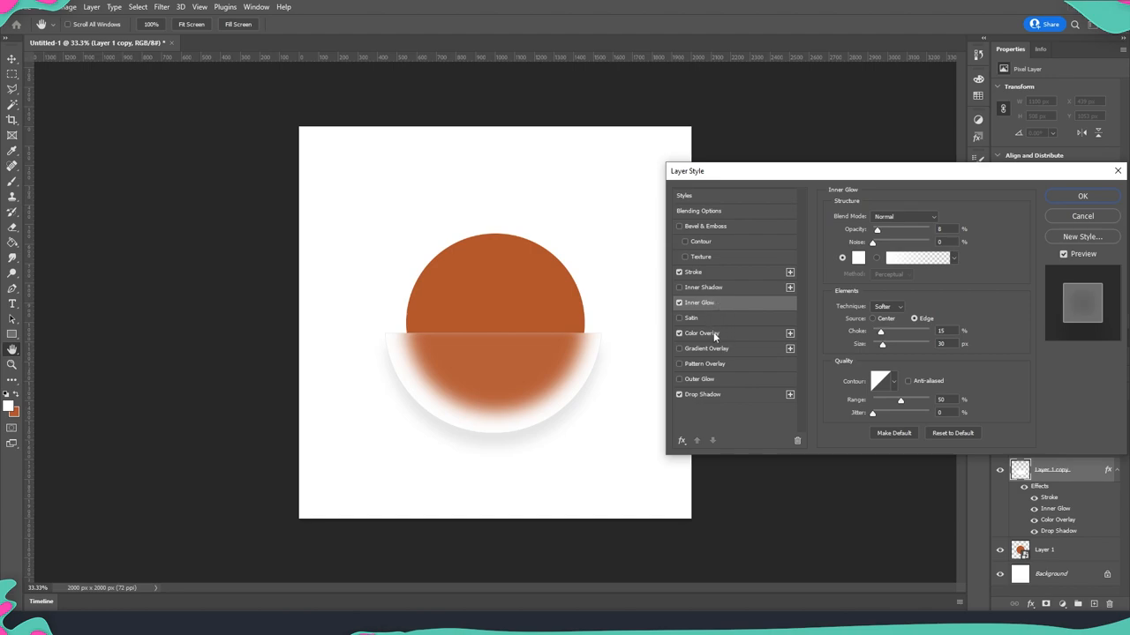
mouse_move(735, 339)
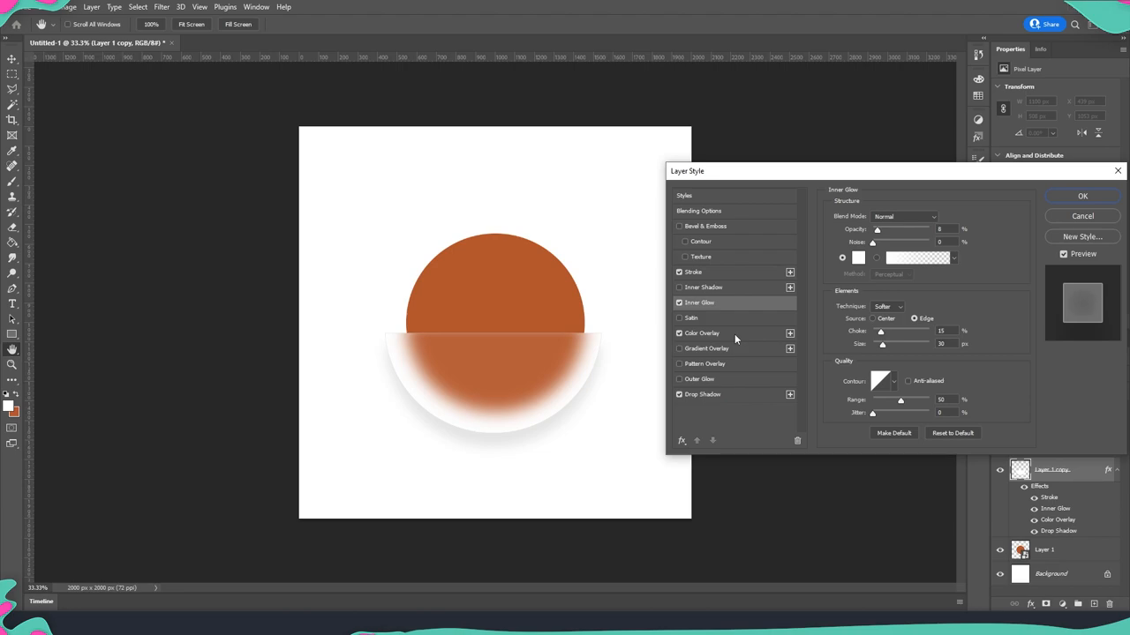
Set the half-circle's Color Overlay to a darker blue via the Color Picker and confirm it.
left_click(703, 332)
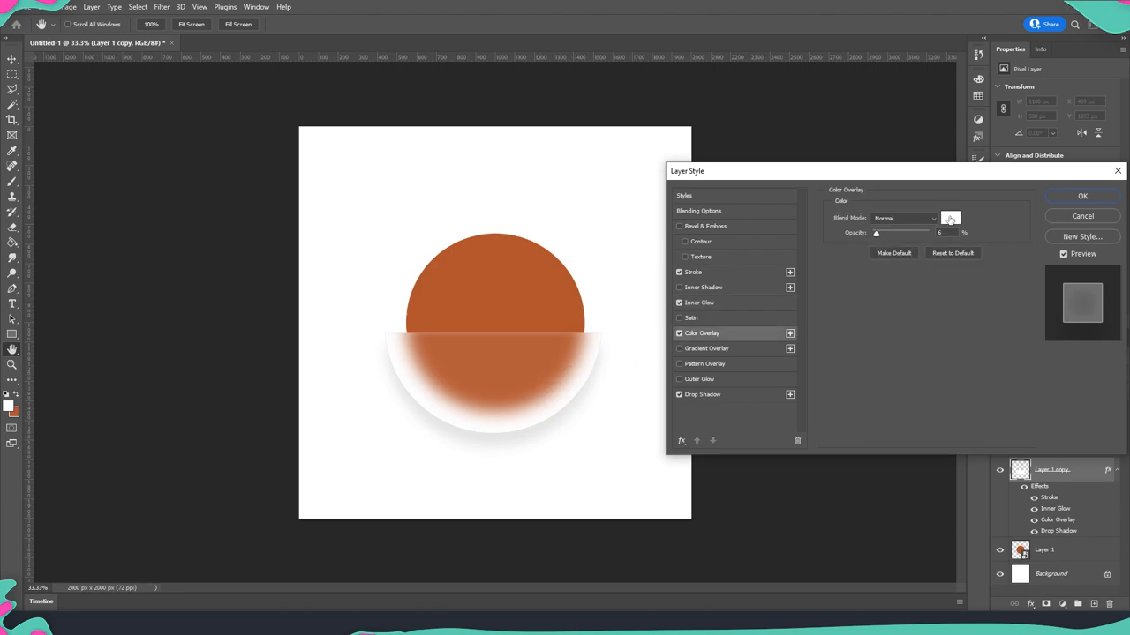
left_click(950, 219)
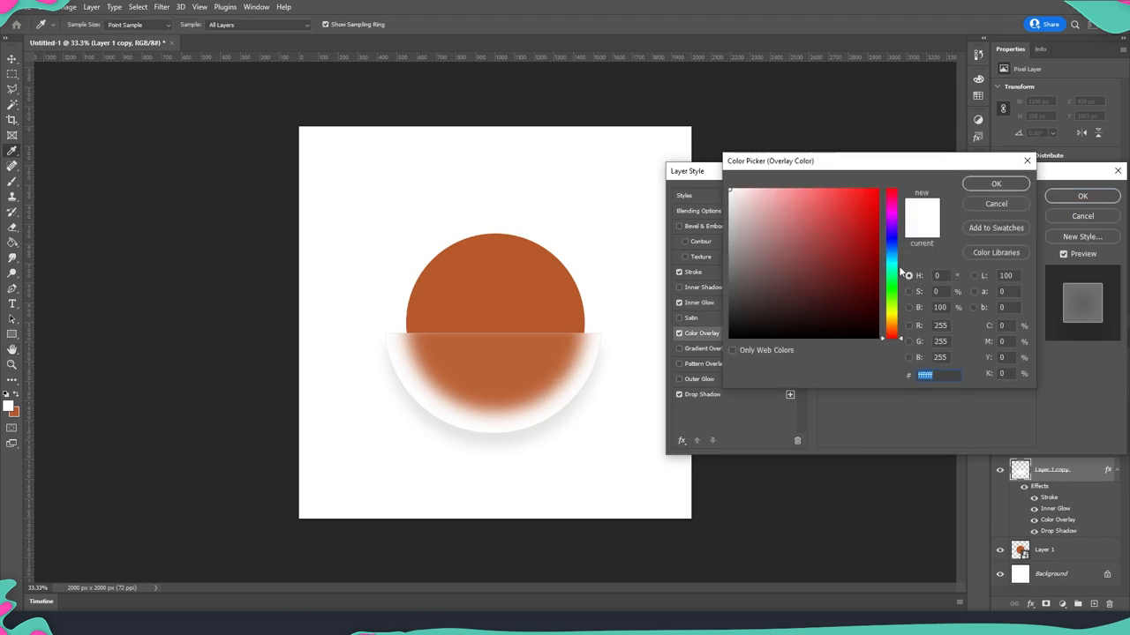
left_click(869, 263)
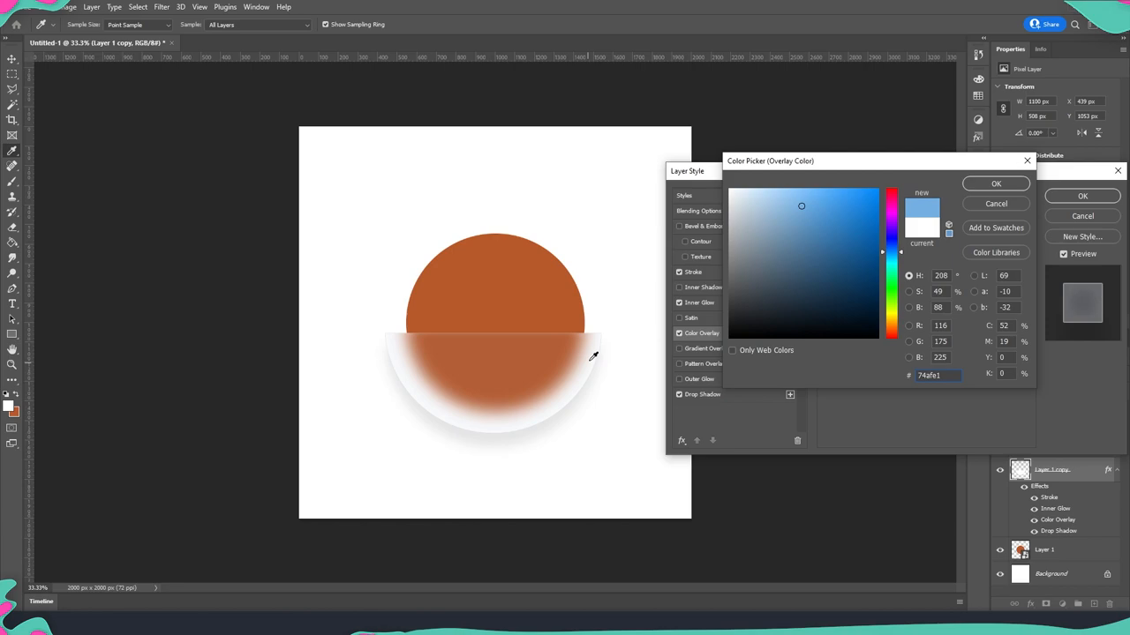
left_click(851, 208)
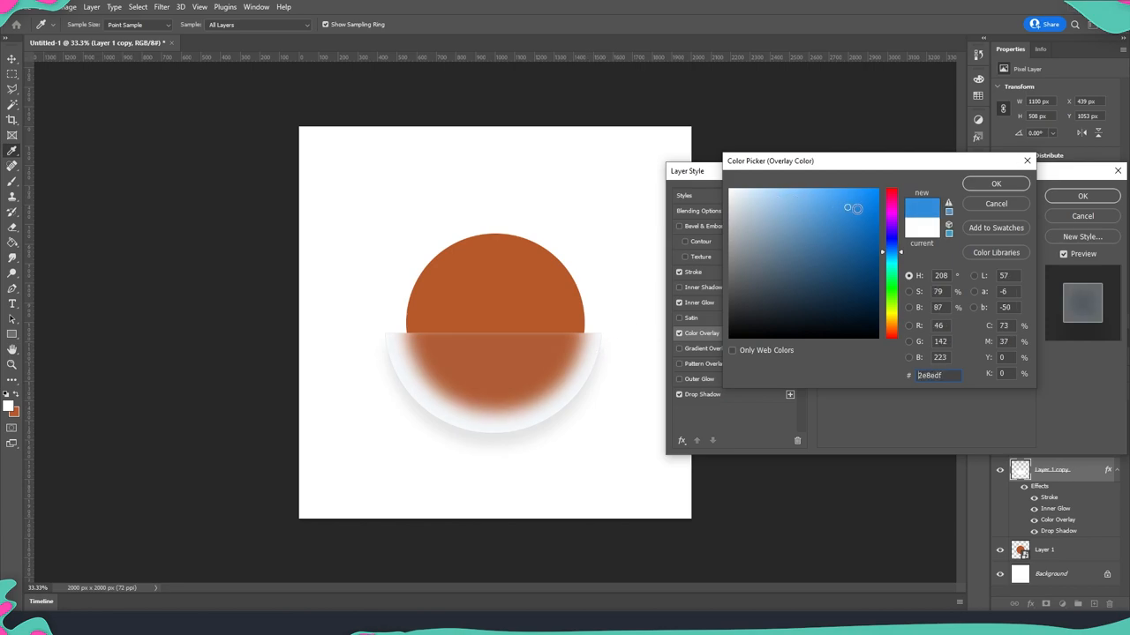
left_click(844, 228)
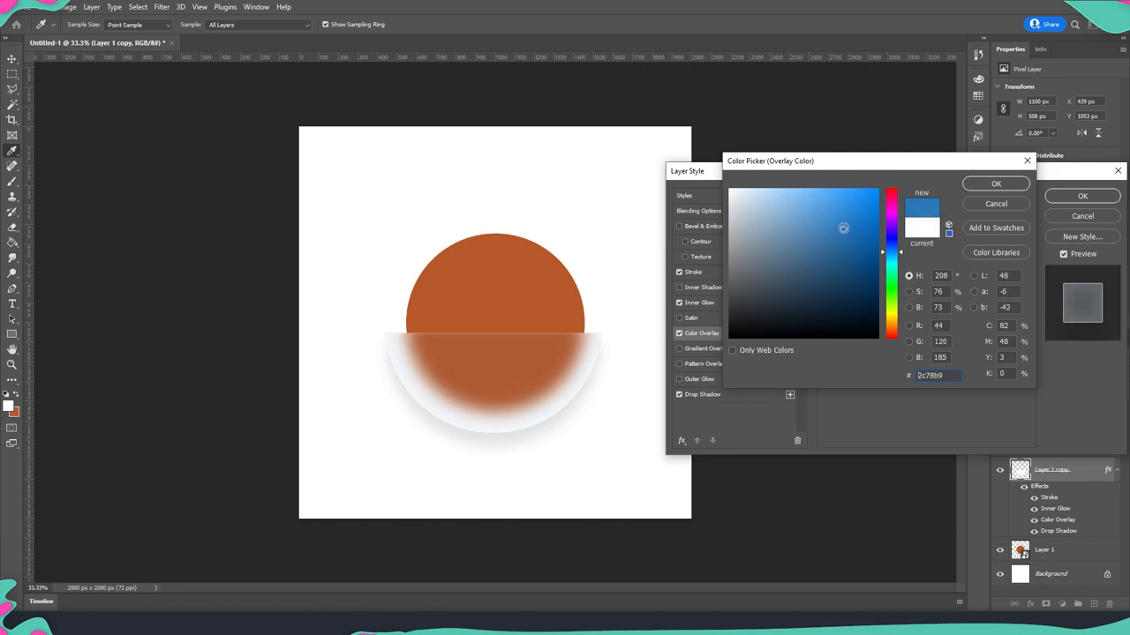
left_click(995, 183)
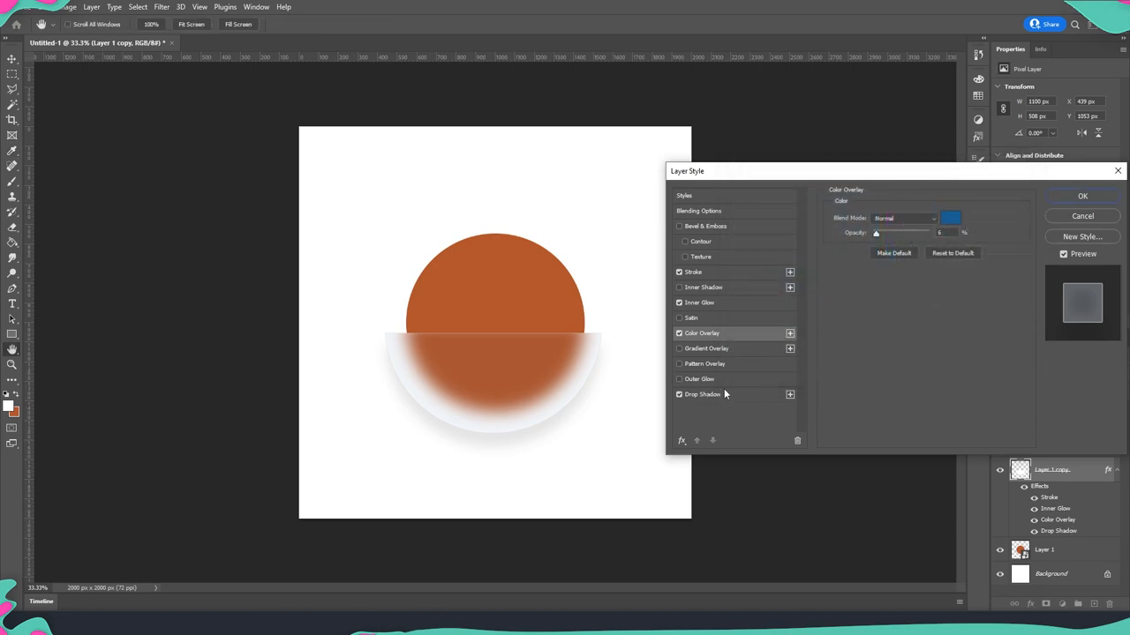
left_click(699, 302)
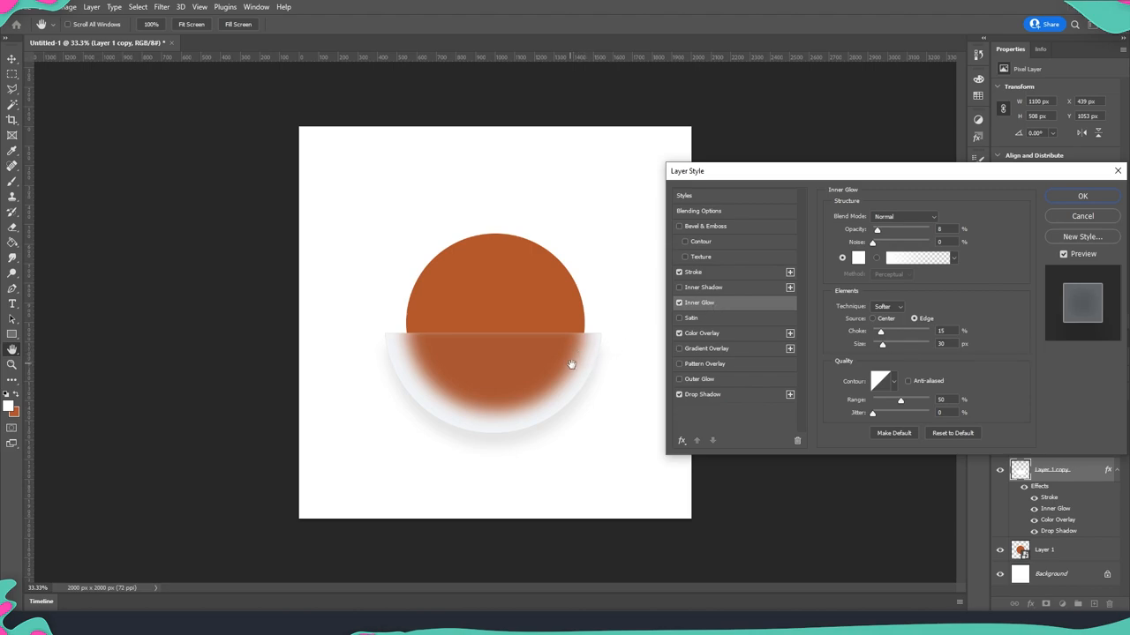
mouse_move(775, 327)
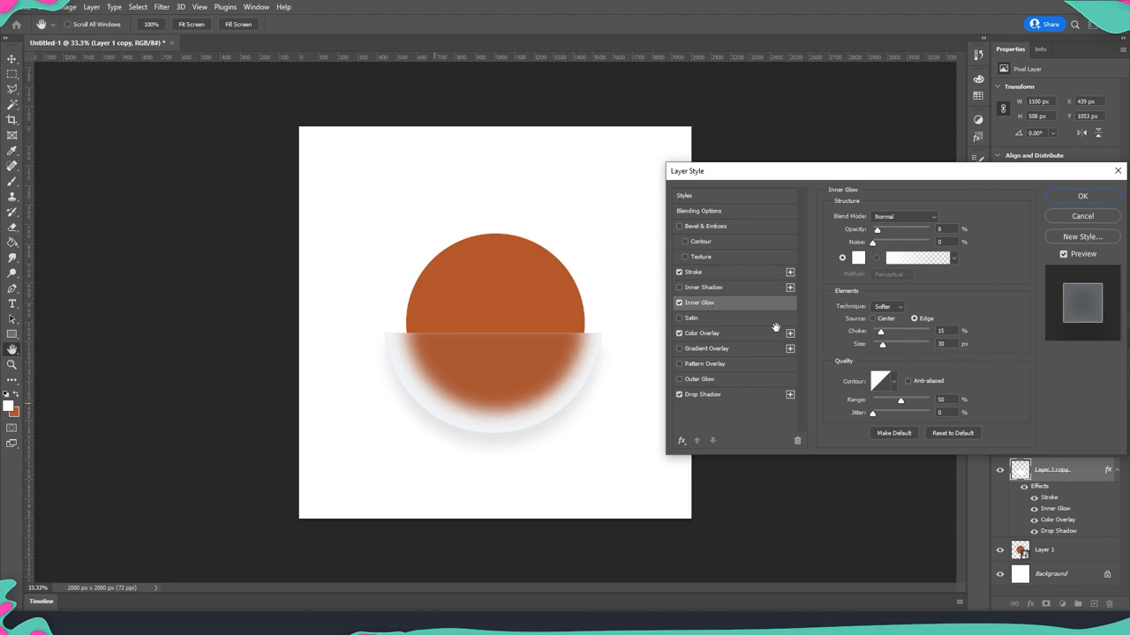
mouse_move(890, 279)
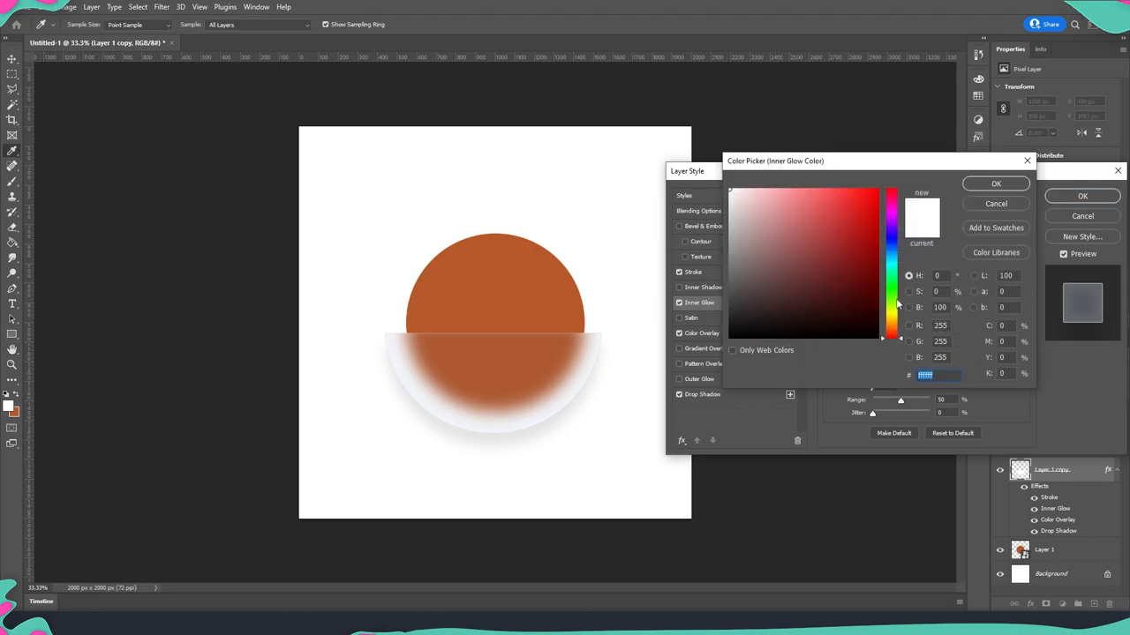
Try red and pink glow hues, then settle on a deeper cyan-blue Inner Glow colour and confirm it.
left_click(890, 194)
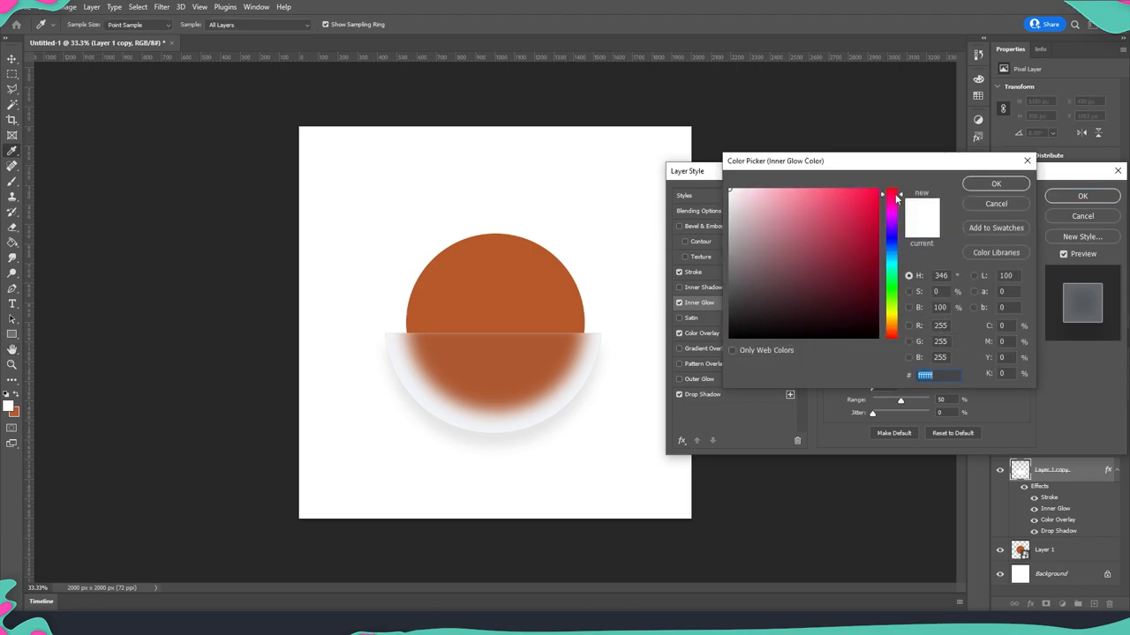
left_click(828, 202)
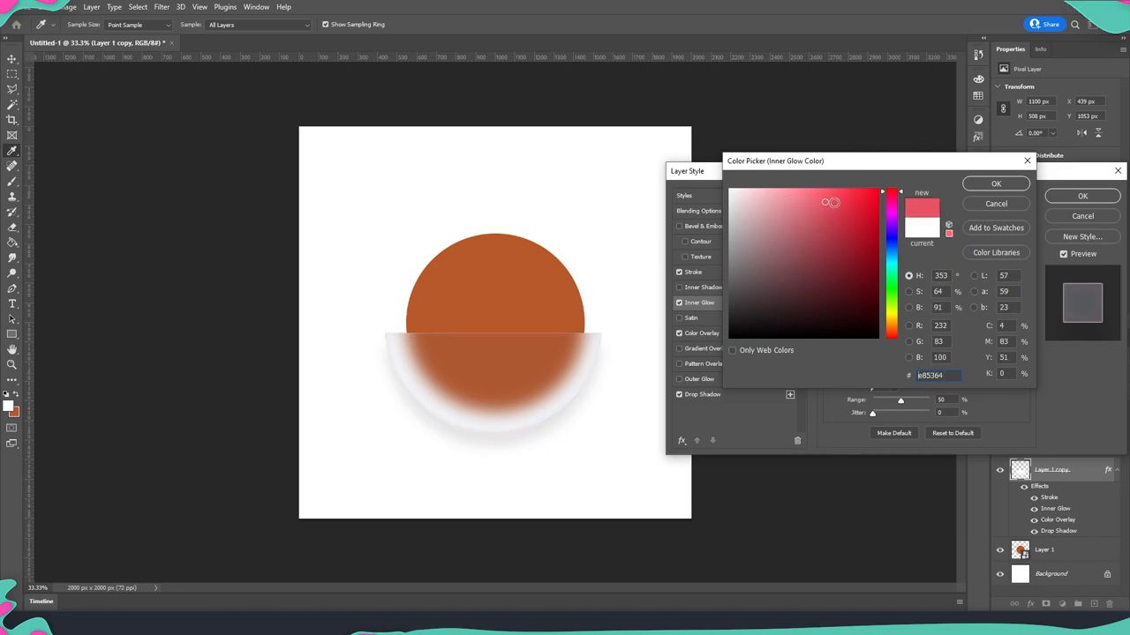
left_click(843, 203)
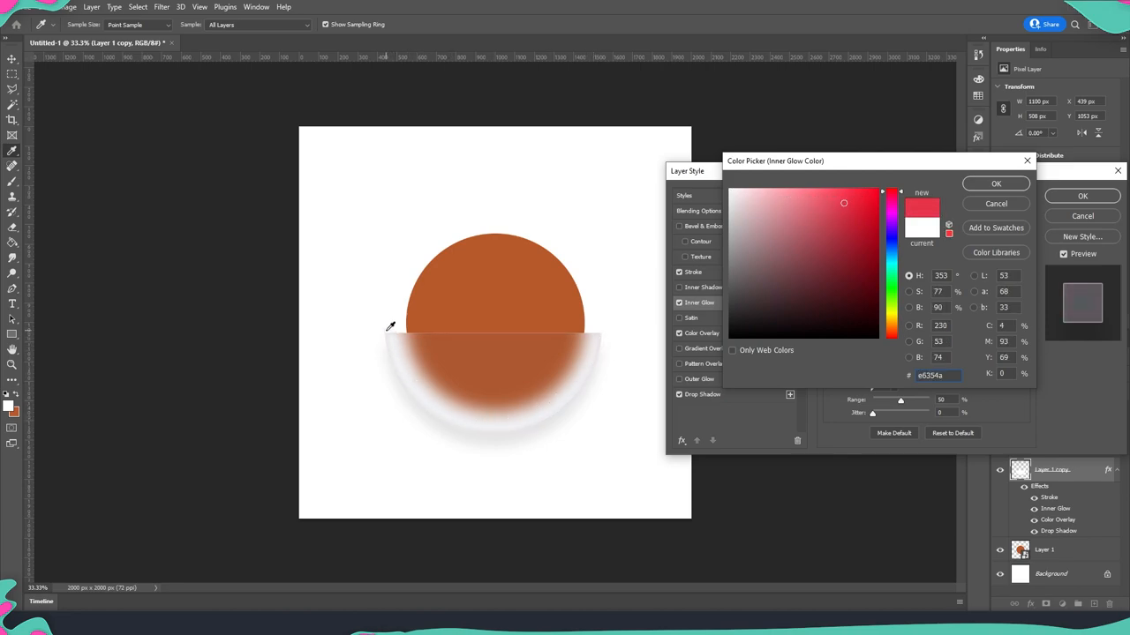
left_click(861, 201)
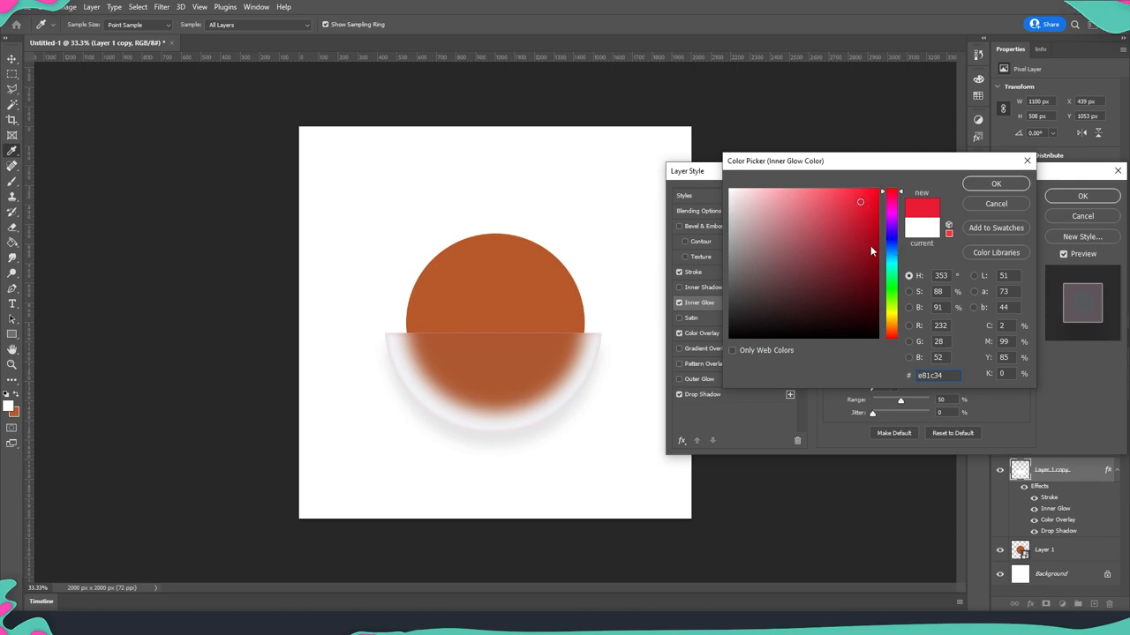
mouse_move(600, 355)
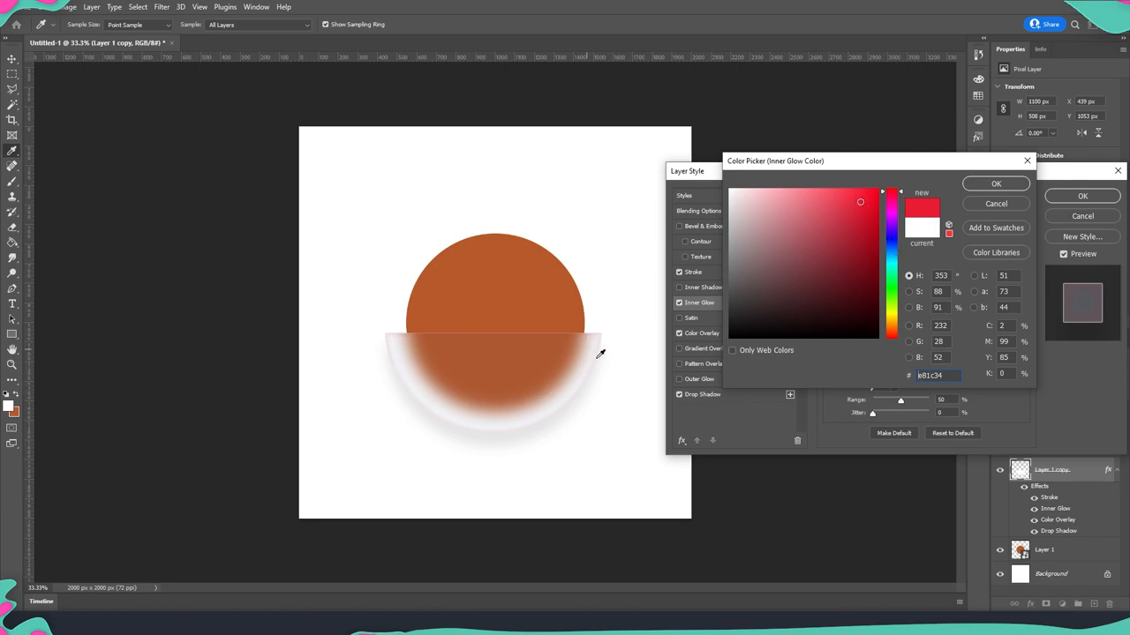
left_click(891, 261)
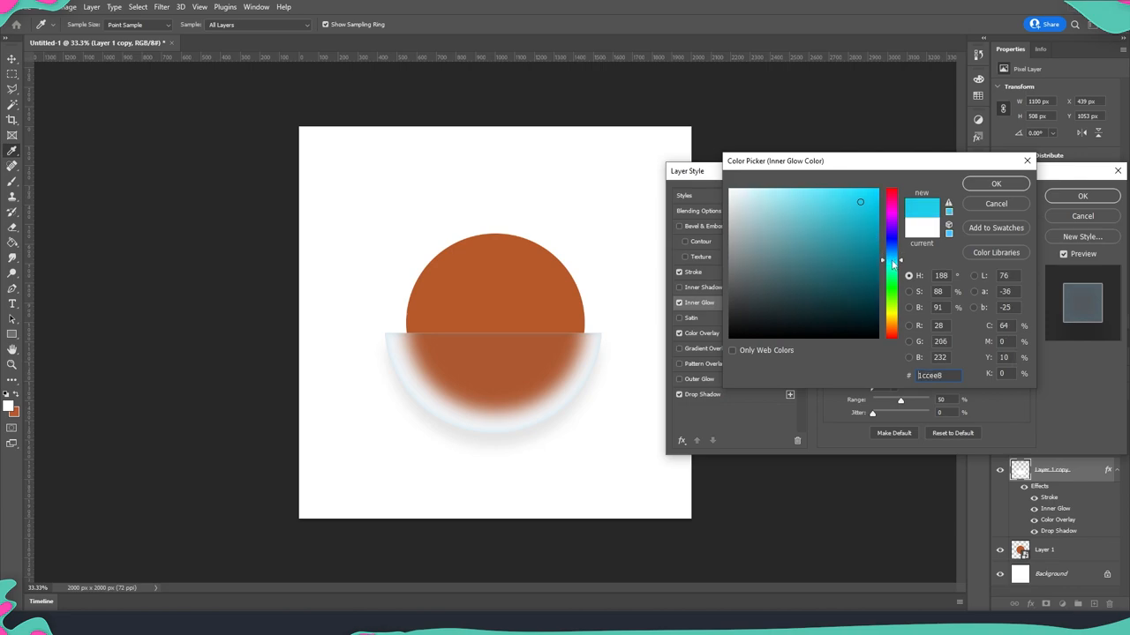
left_click(851, 201)
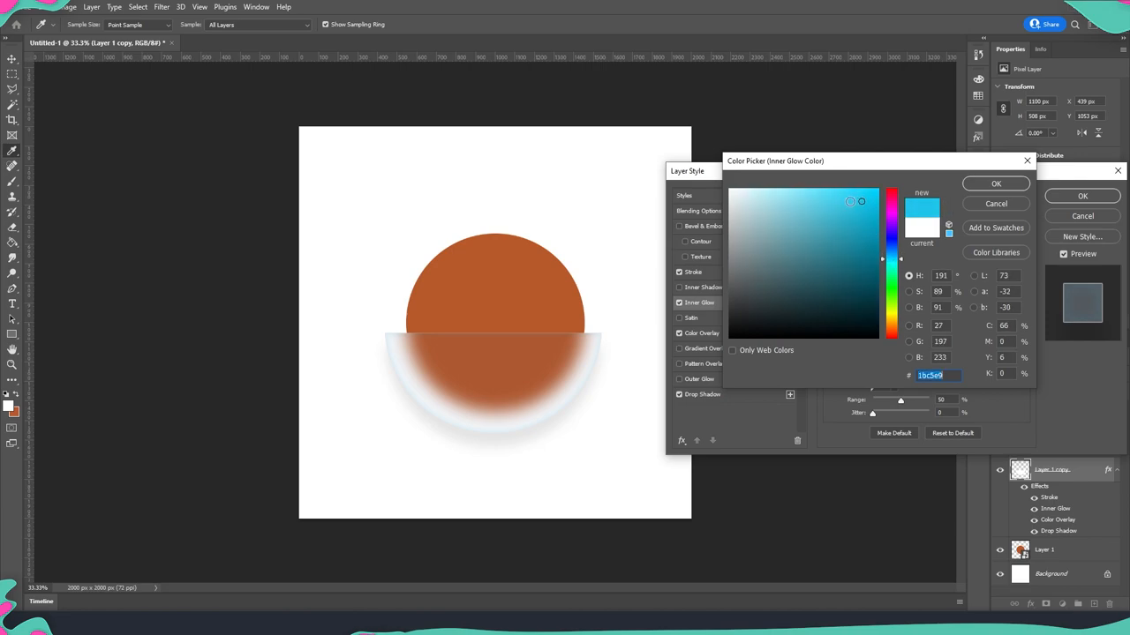
left_click(849, 223)
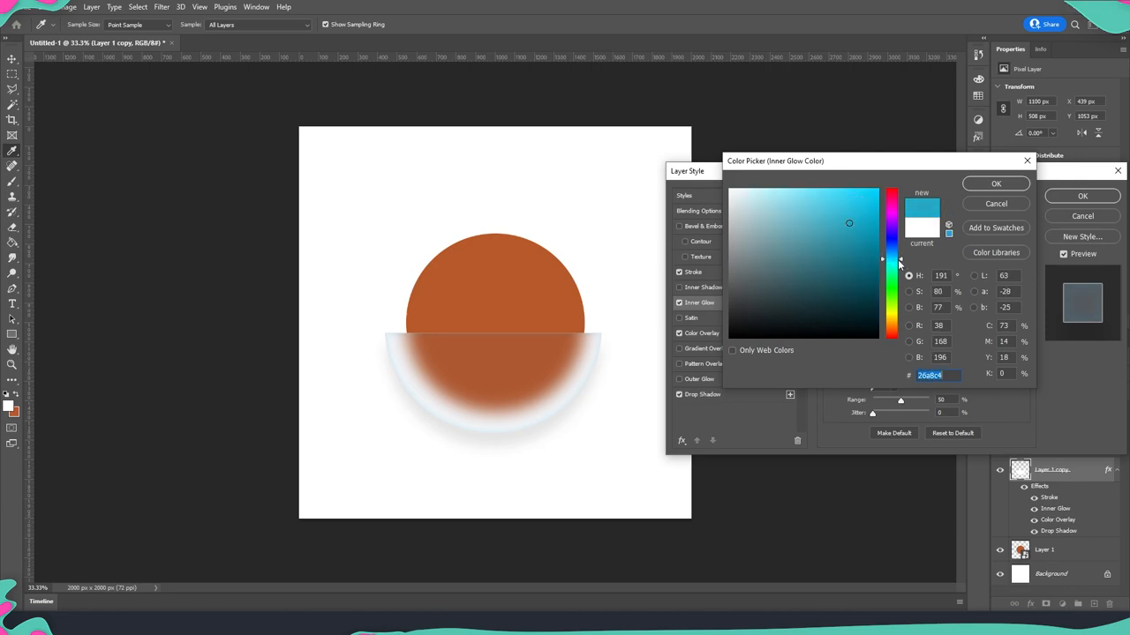
left_click(996, 183)
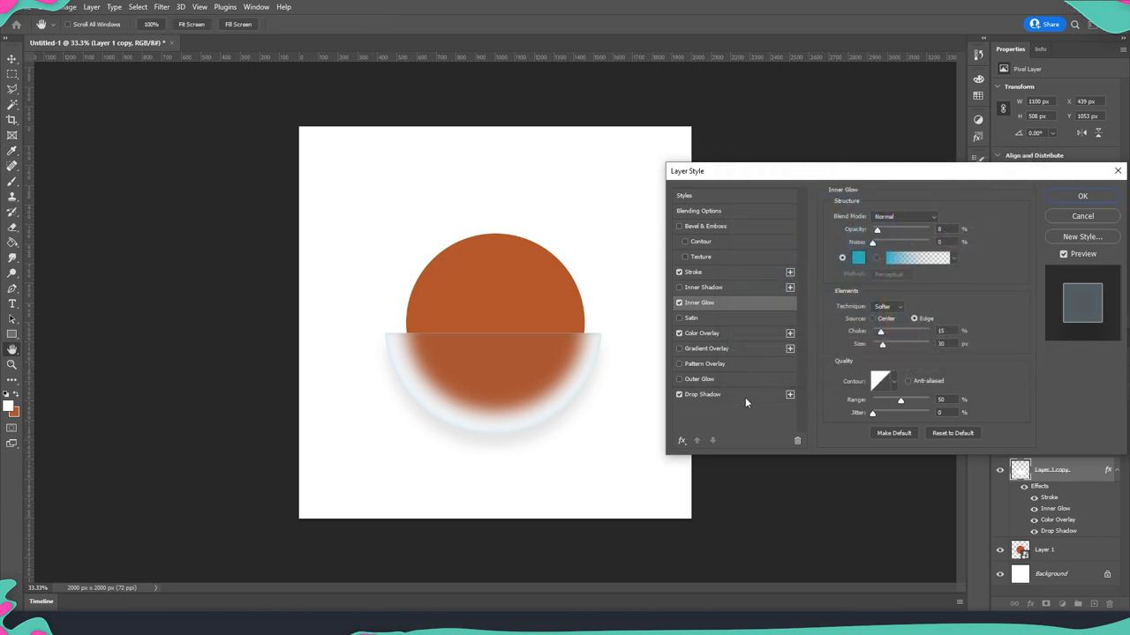
Adjust the Drop Shadow opacity and apply all layer effects with OK.
left_click(703, 395)
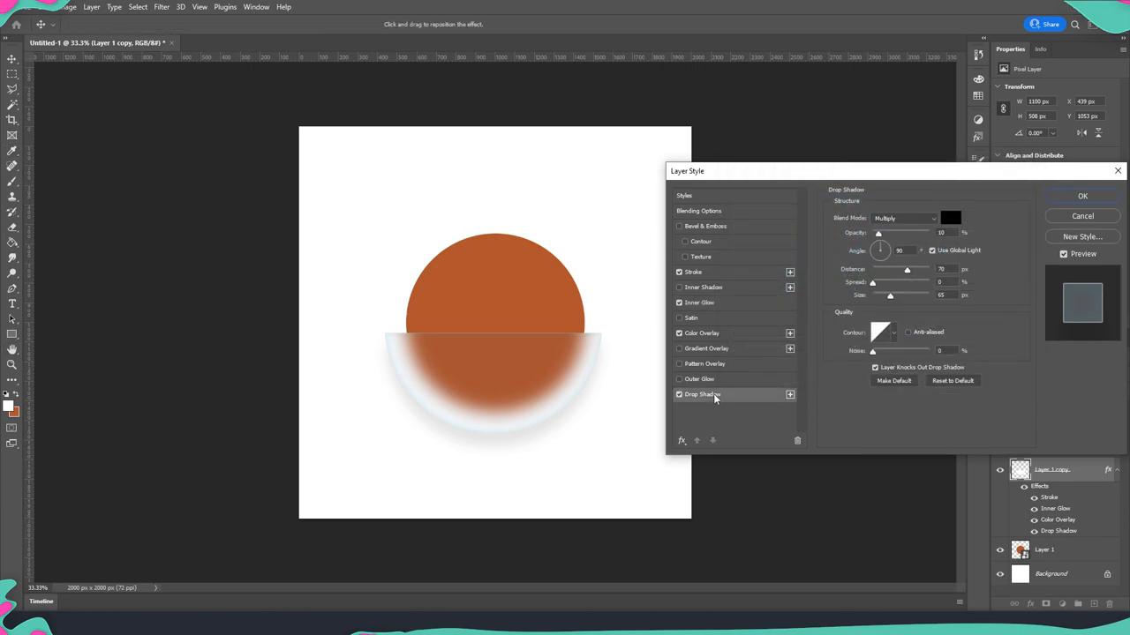
mouse_move(618, 352)
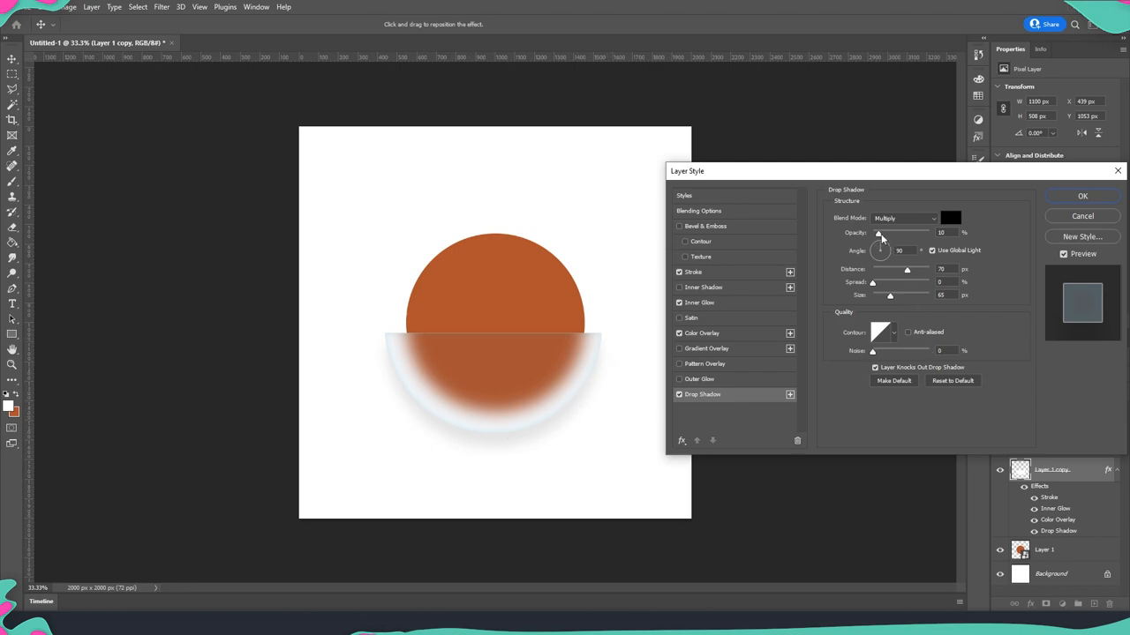
left_click_drag(883, 233, 886, 233)
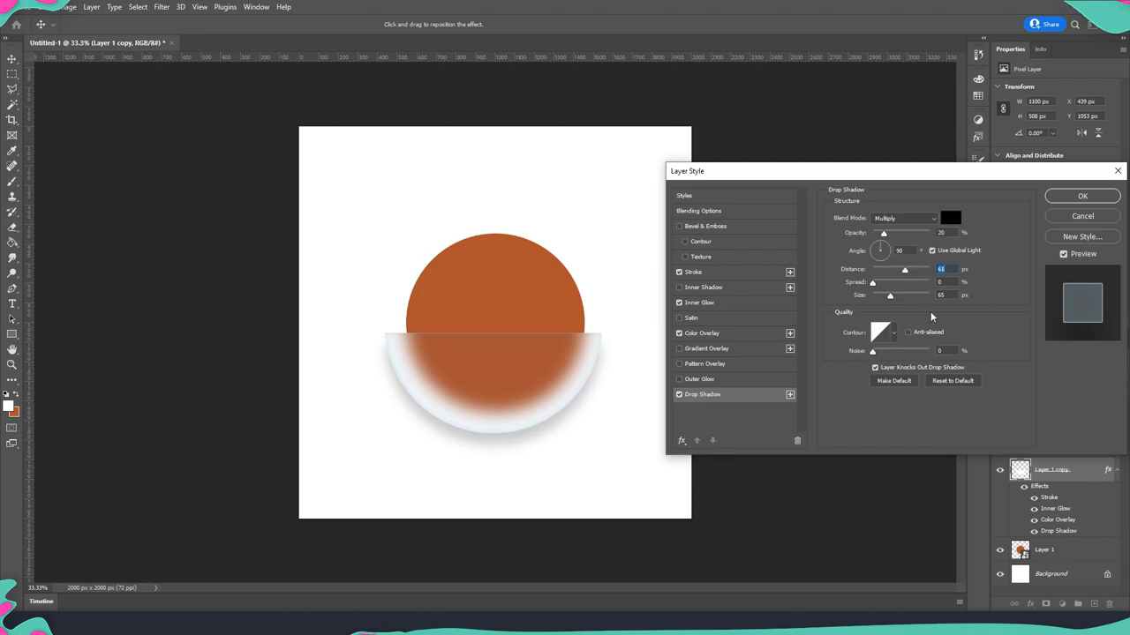
left_click(1082, 196)
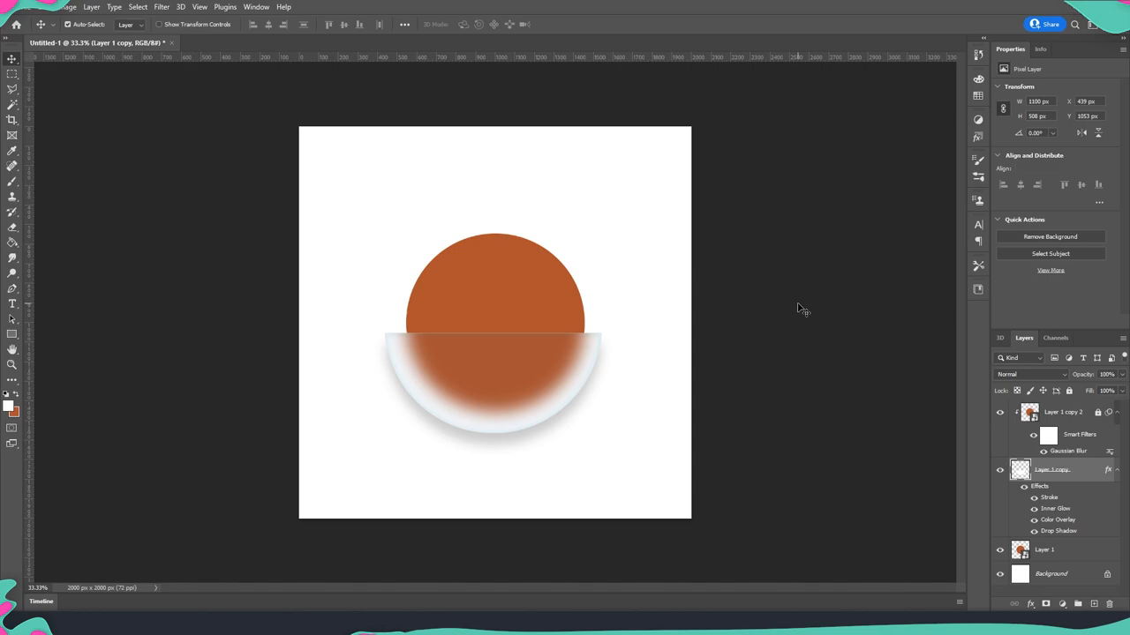